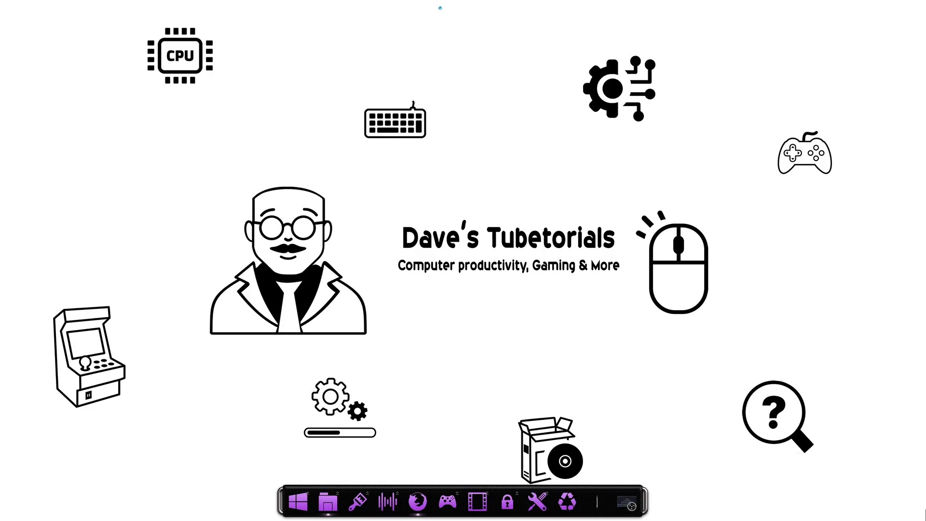
{"action": "mouse_move", "coordinate": [428, 484]}
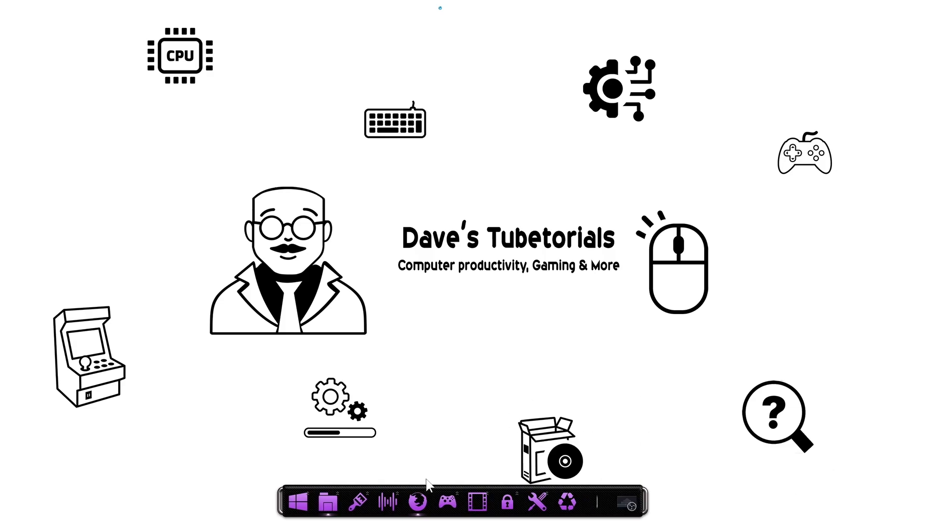
Search Google for 'defend reloaded' and land on the SourceForge download page.
{"action": "left_click", "coordinate": [418, 502]}
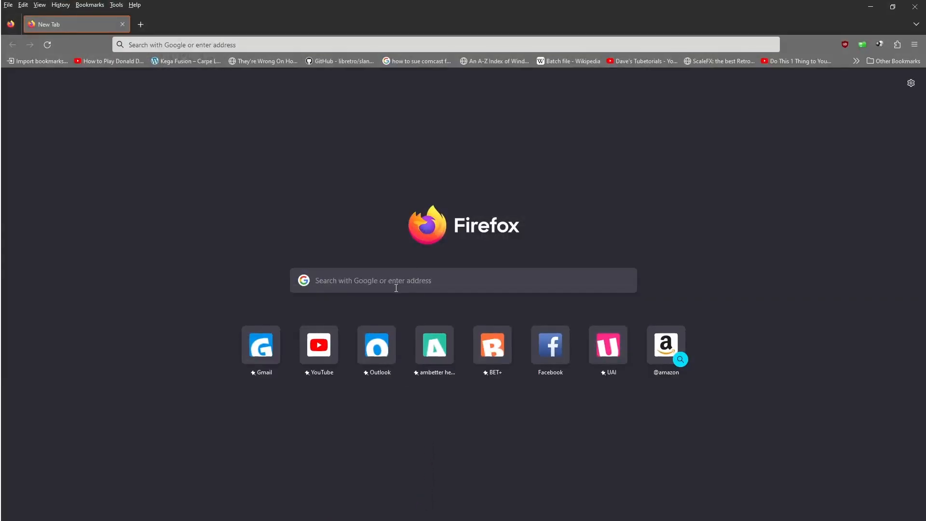
{"action": "type", "text": "defend re"}
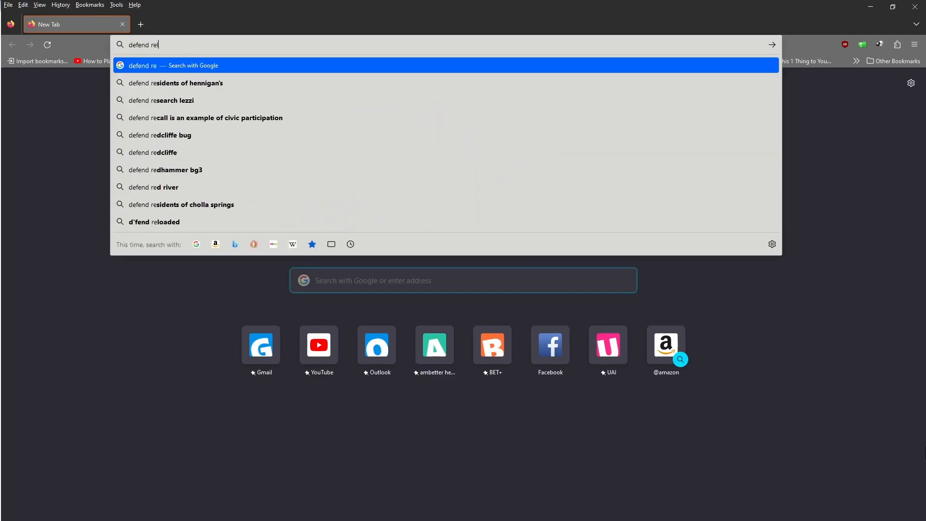
{"action": "left_click", "coordinate": [156, 222]}
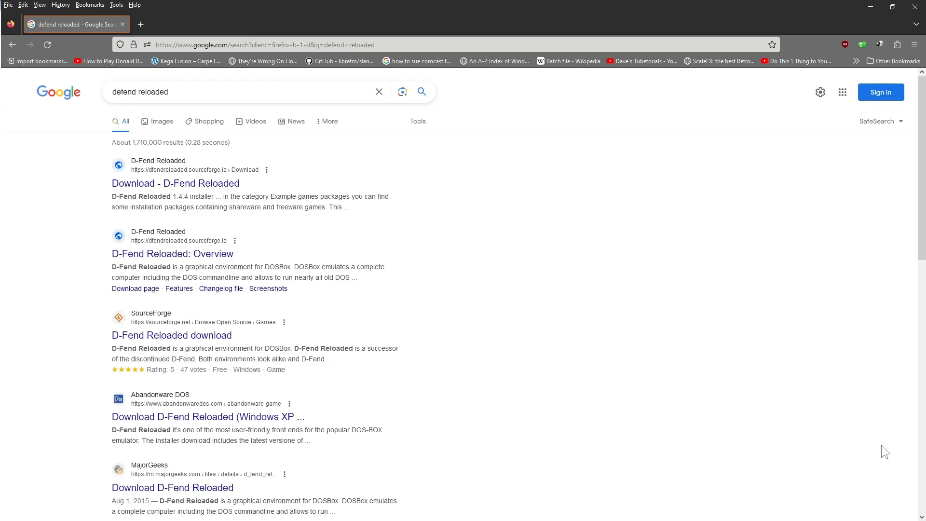
{"action": "mouse_move", "coordinate": [175, 183]}
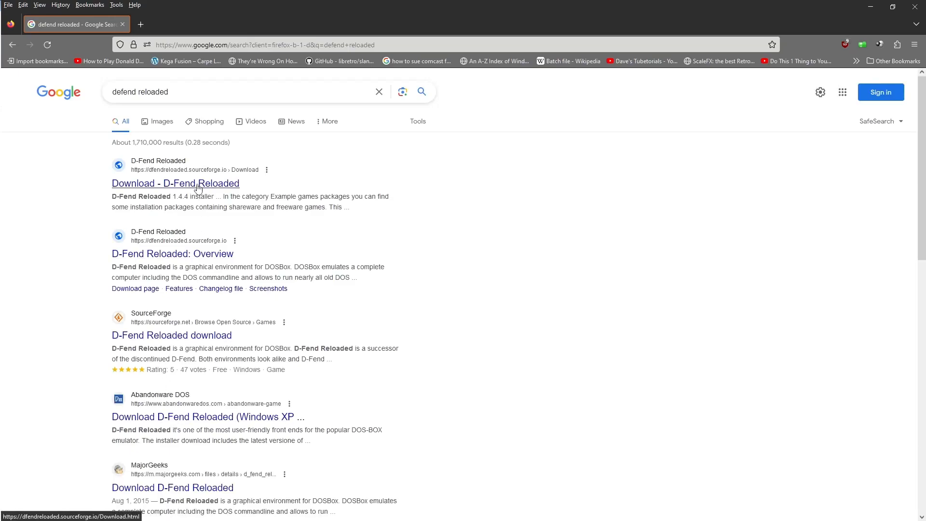
{"action": "left_click", "coordinate": [175, 184]}
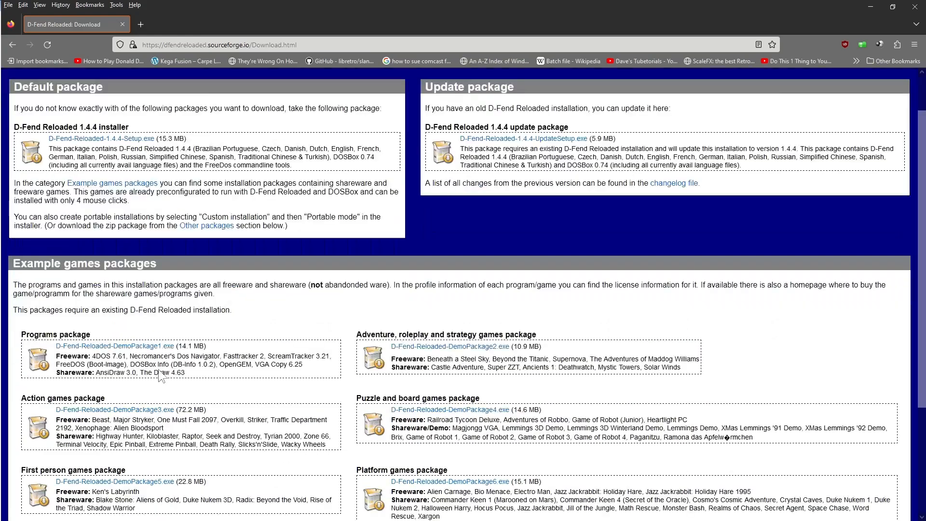
{"action": "scroll", "scroll_direction": "down", "scroll_amount": 3}
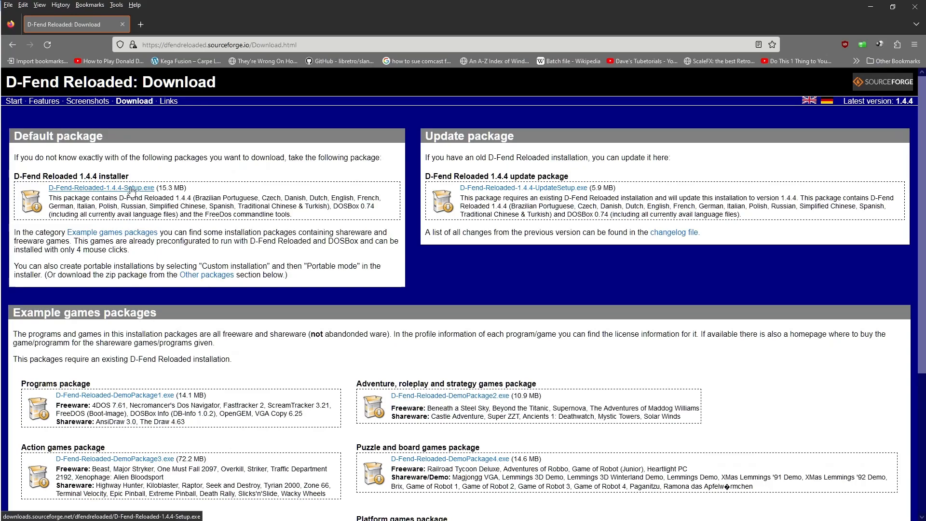
Download D-Fend-Reloaded-1.4.4-Setup.exe into Downloads TEMP, replacing the existing copy.
{"action": "left_click", "coordinate": [101, 188]}
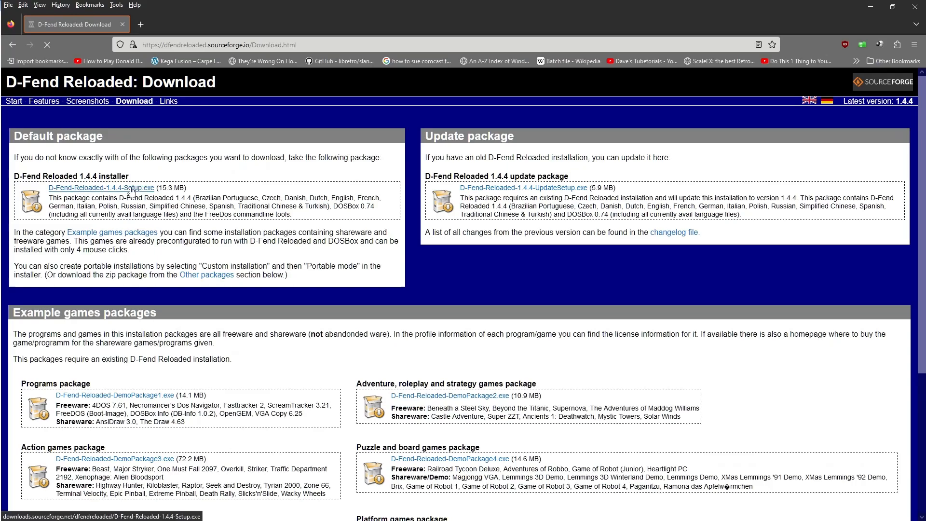
{"action": "left_click", "coordinate": [101, 188]}
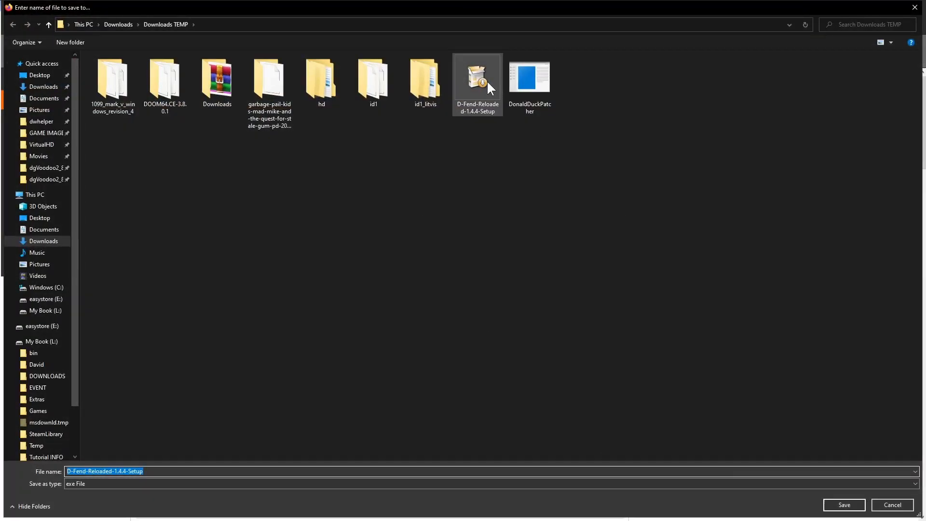
{"action": "left_click", "coordinate": [842, 505]}
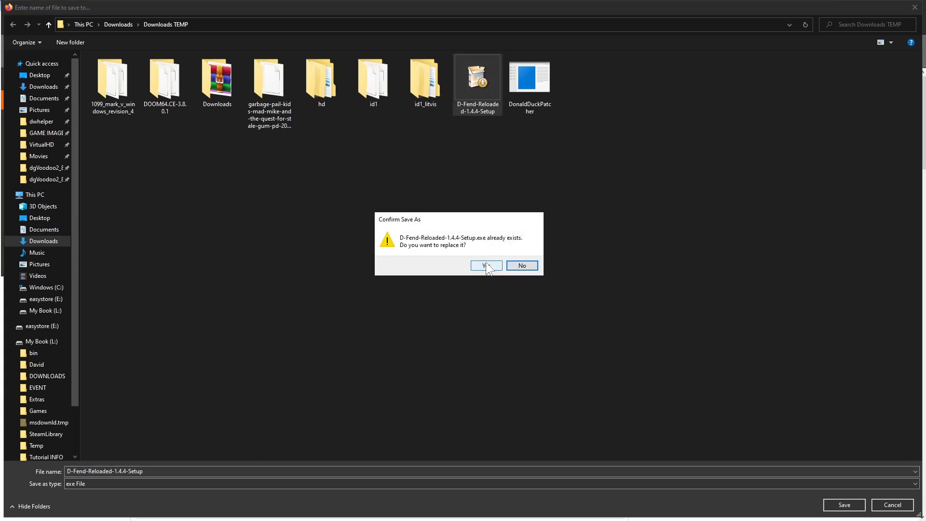
{"action": "left_click", "coordinate": [484, 265]}
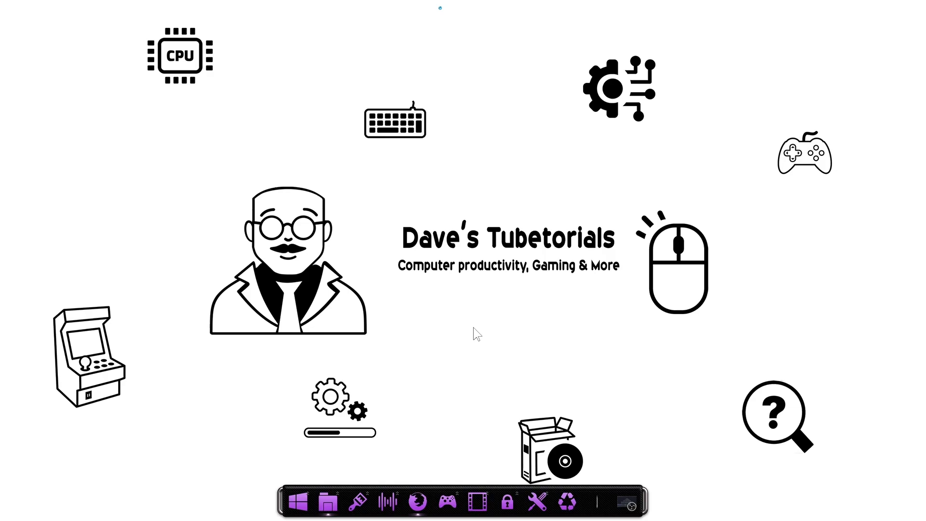
{"action": "mouse_move", "coordinate": [449, 501]}
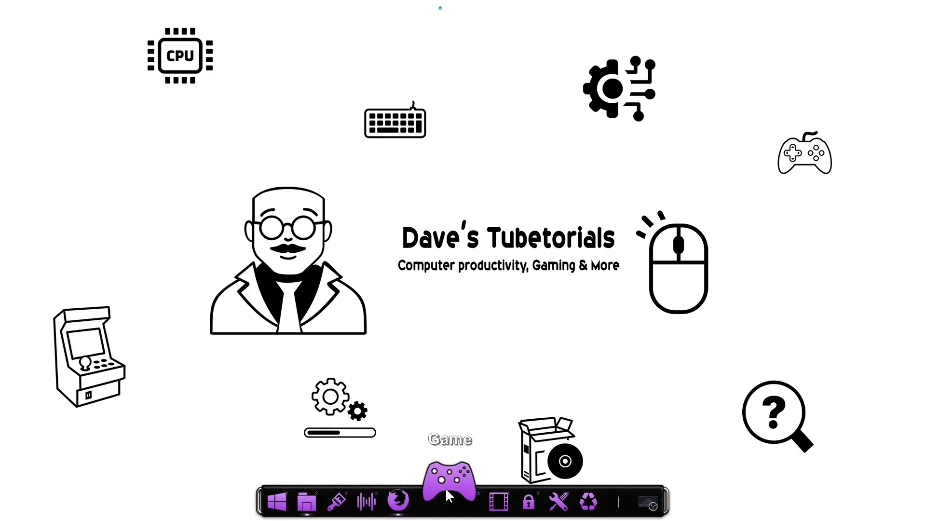
Reach C:\Program Files (x86)\D-Fend Reloaded via the game launcher's file location.
{"action": "left_click", "coordinate": [450, 496]}
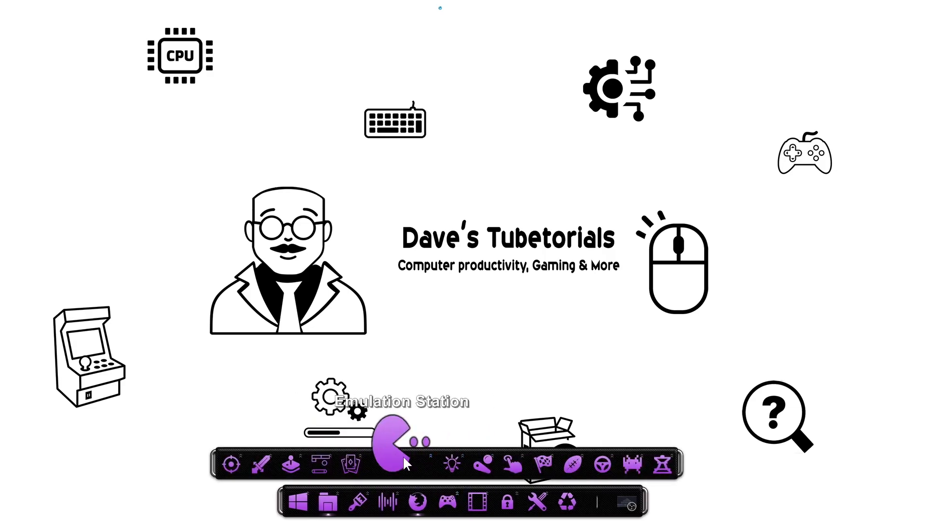
{"action": "right_click", "coordinate": [313, 413]}
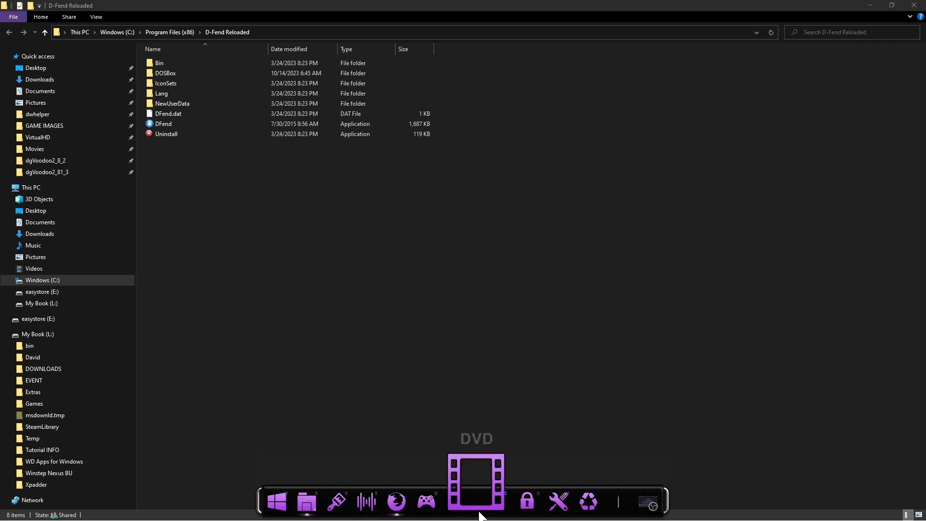
Launch DFend.exe and reach Program options from the File menu.
{"action": "left_click", "coordinate": [163, 124]}
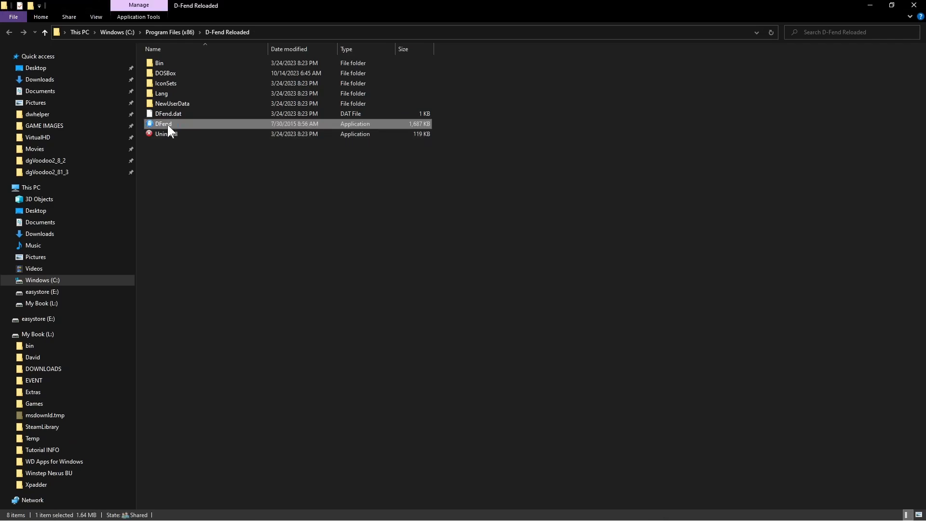
{"action": "double_click", "coordinate": [164, 123]}
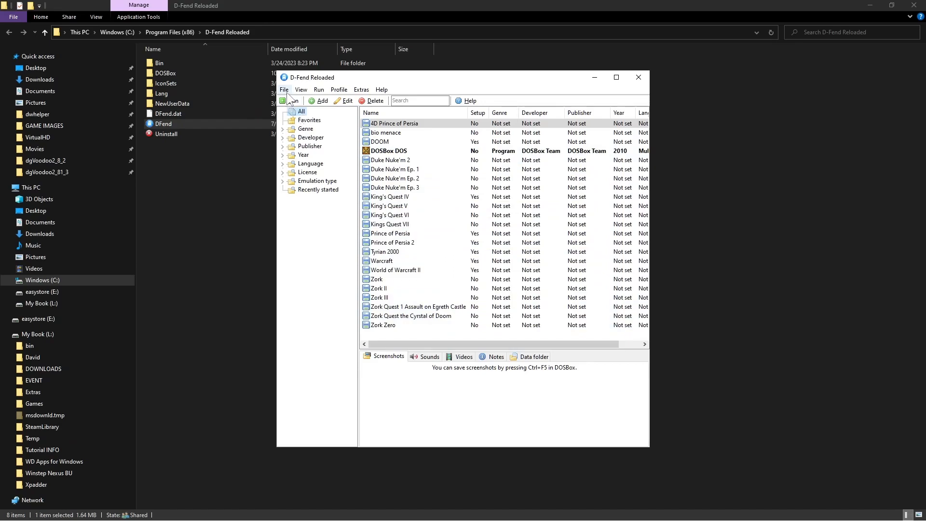
{"action": "left_click", "coordinate": [320, 89]}
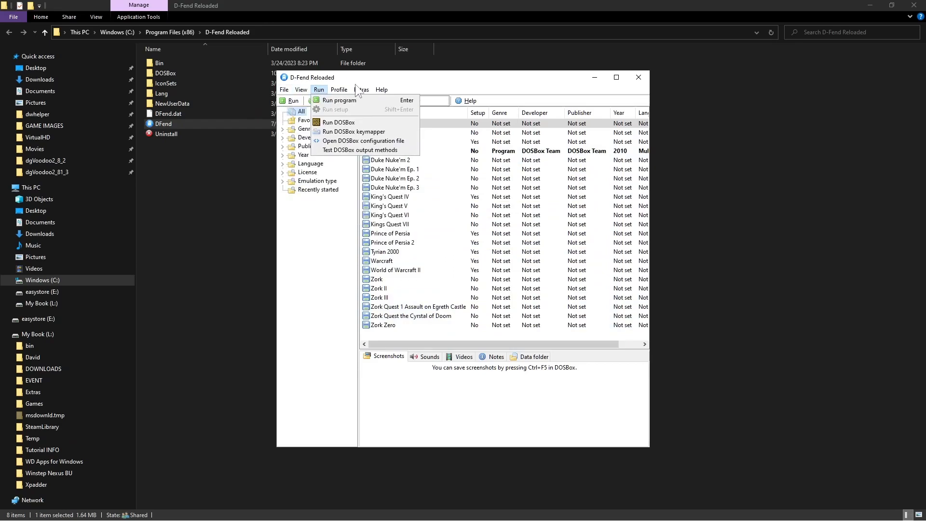
{"action": "left_click", "coordinate": [283, 88]}
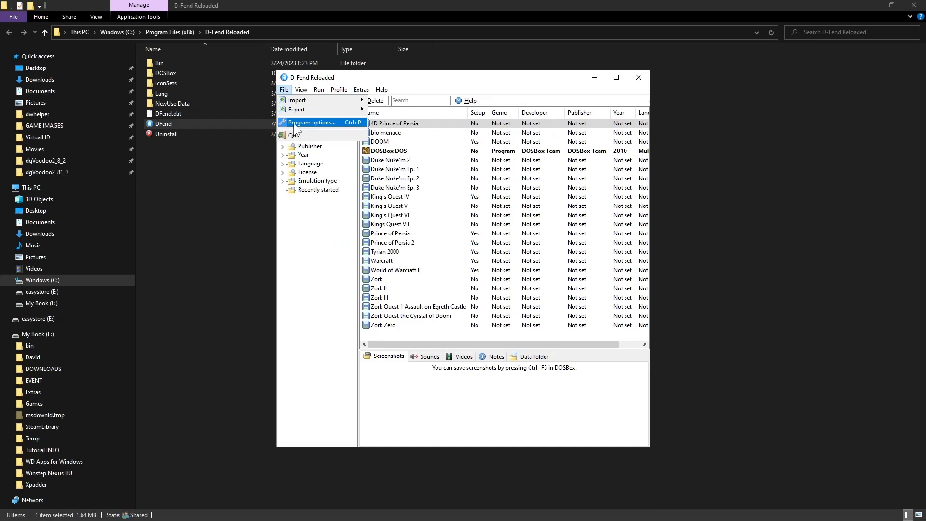
{"action": "left_click", "coordinate": [311, 123]}
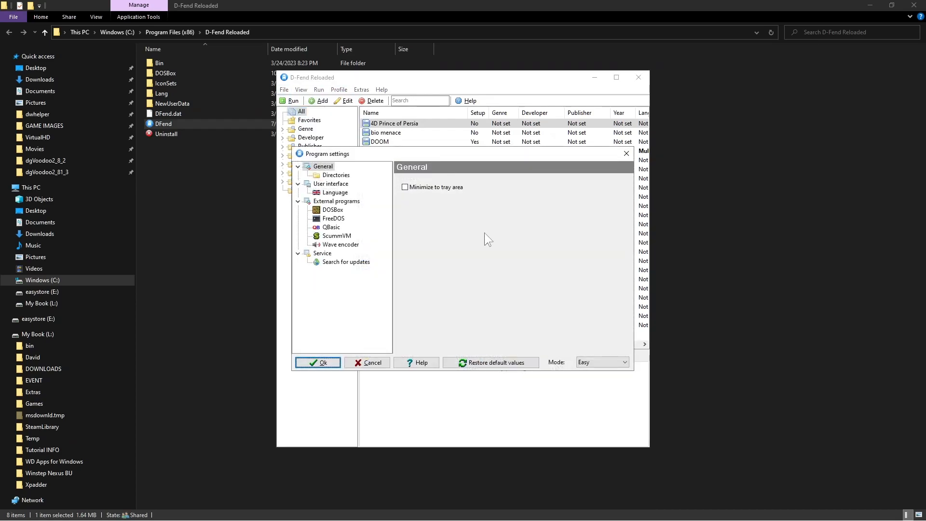
Review the Directories page and its VirtualHD game folder path, then accept with OK.
{"action": "left_click", "coordinate": [336, 174]}
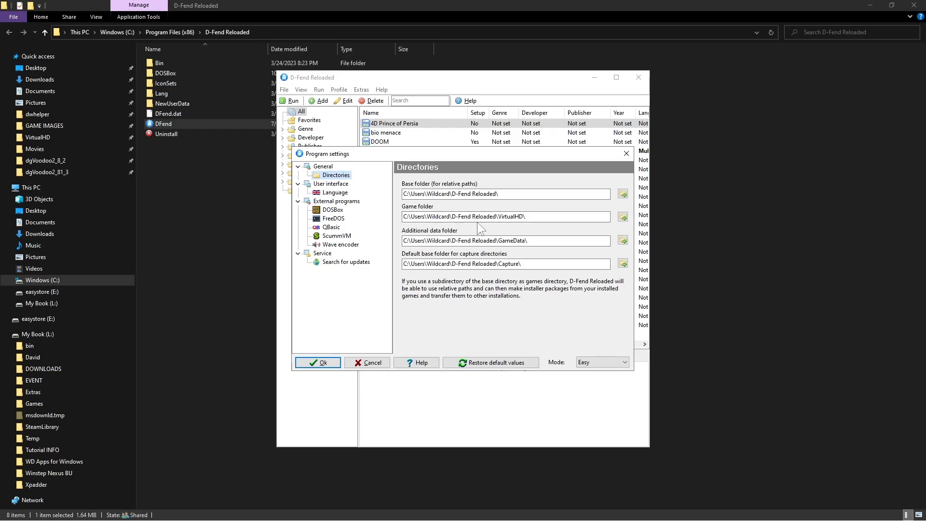
{"action": "left_click", "coordinate": [504, 217]}
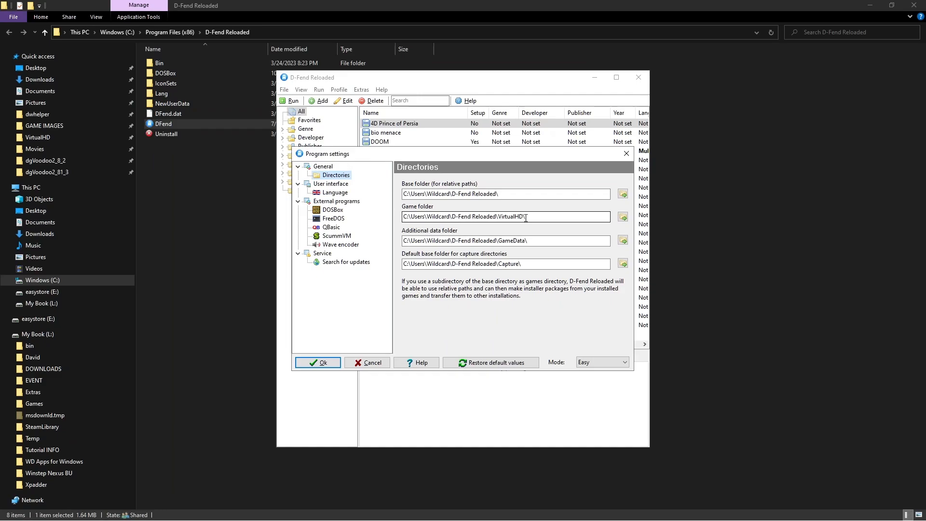
{"action": "mouse_move", "coordinate": [525, 217]}
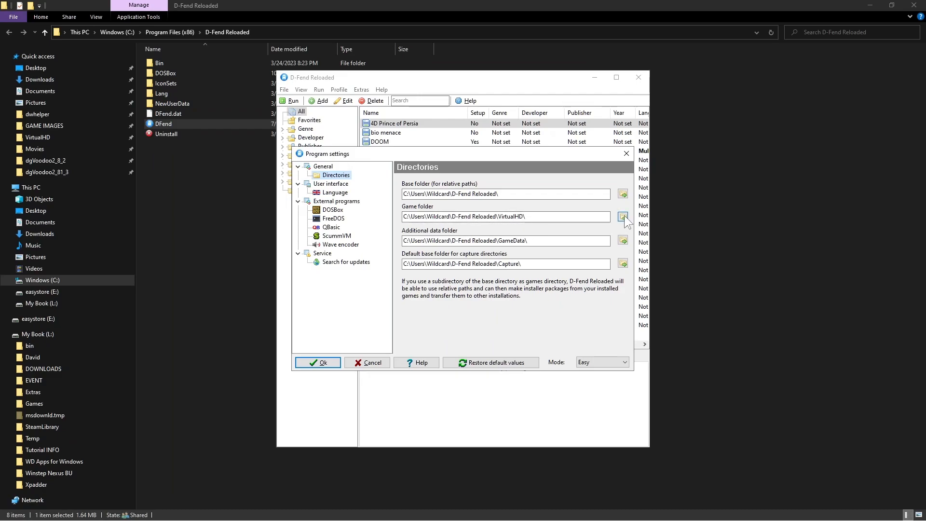
{"action": "left_click", "coordinate": [622, 217]}
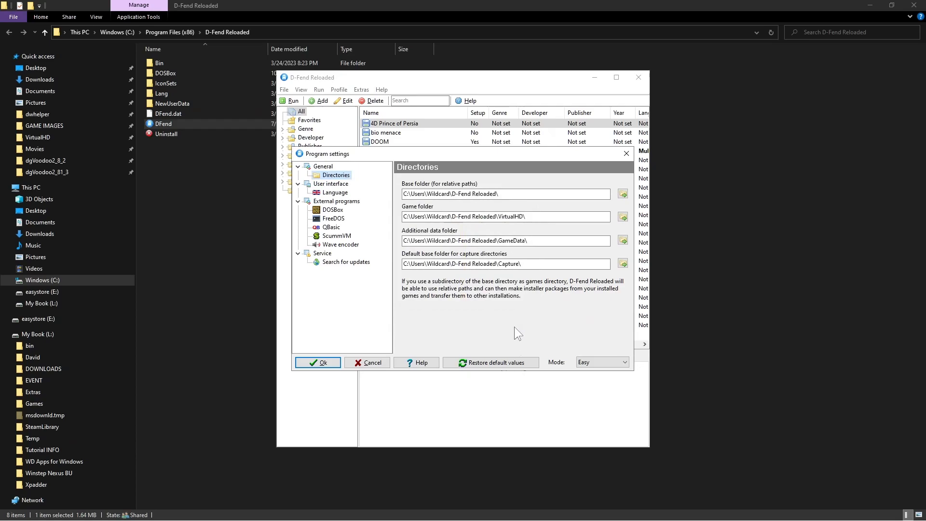
{"action": "left_click", "coordinate": [501, 217]}
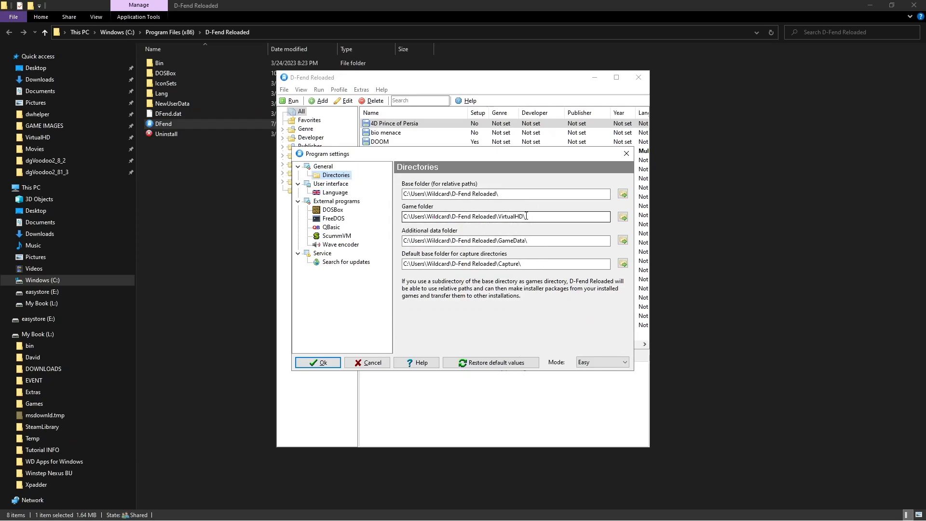
{"action": "left_click", "coordinate": [318, 362]}
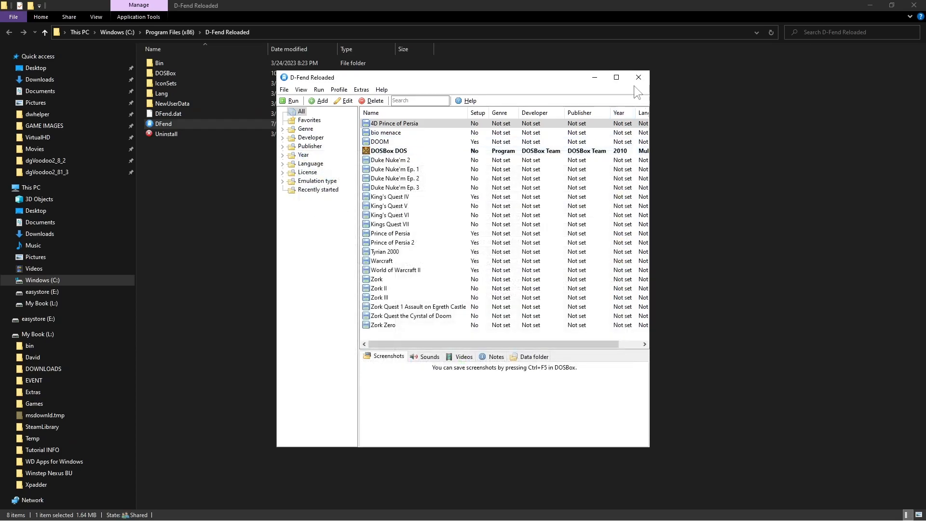
Close D-Fend and browse Users > Wildcard > D-Fend Reloaded > VirtualHD > doom, returning to VirtualHD.
{"action": "left_click", "coordinate": [637, 77]}
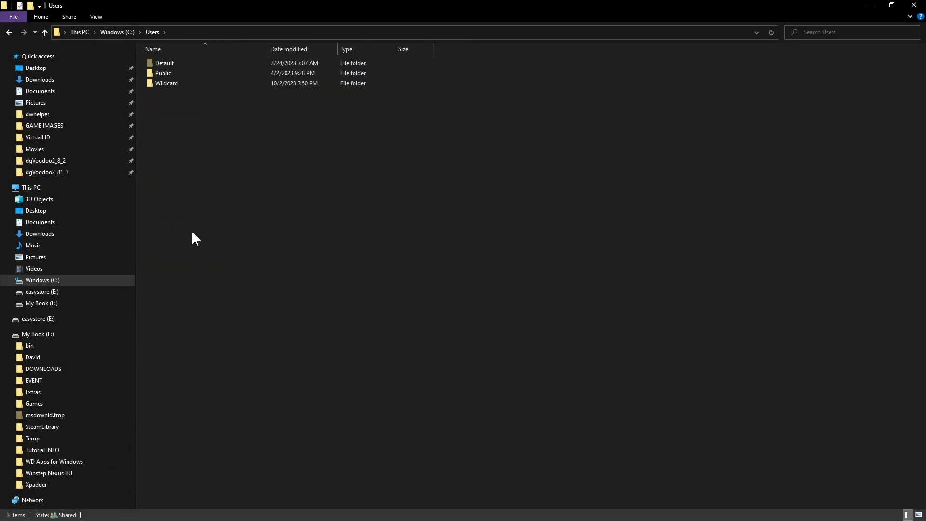
{"action": "double_click", "coordinate": [166, 83]}
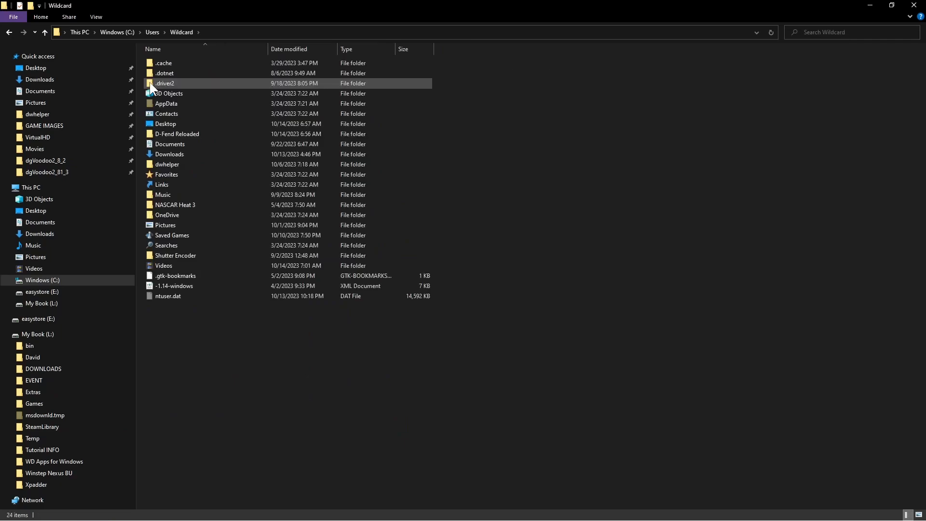
{"action": "mouse_move", "coordinate": [183, 137]}
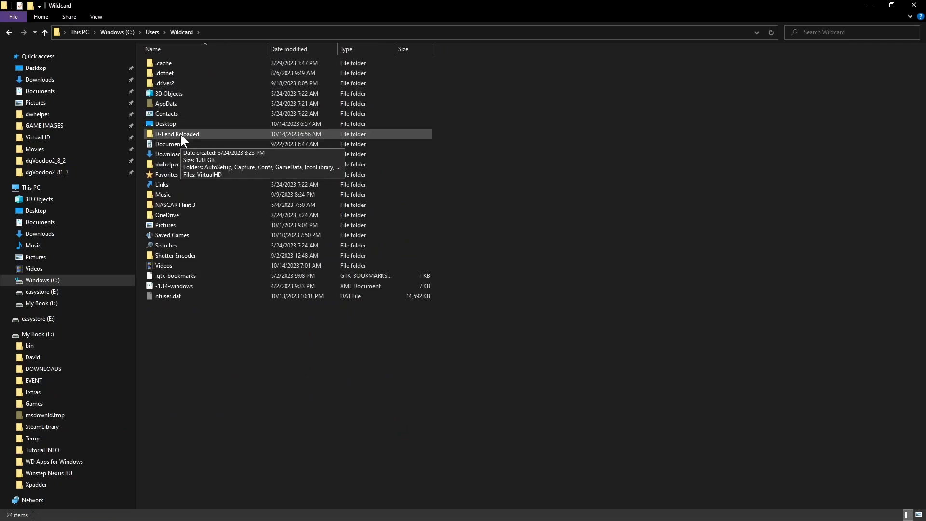
{"action": "double_click", "coordinate": [175, 133]}
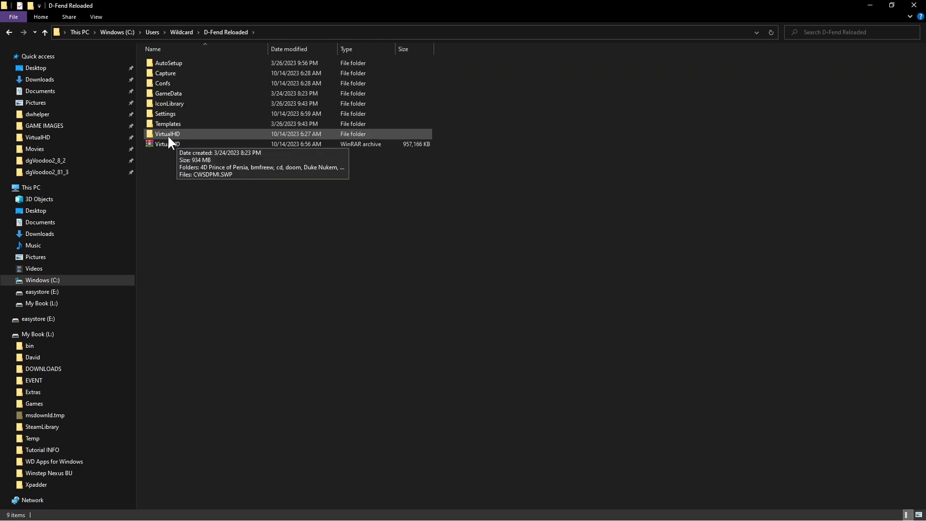
{"action": "mouse_move", "coordinate": [164, 143]}
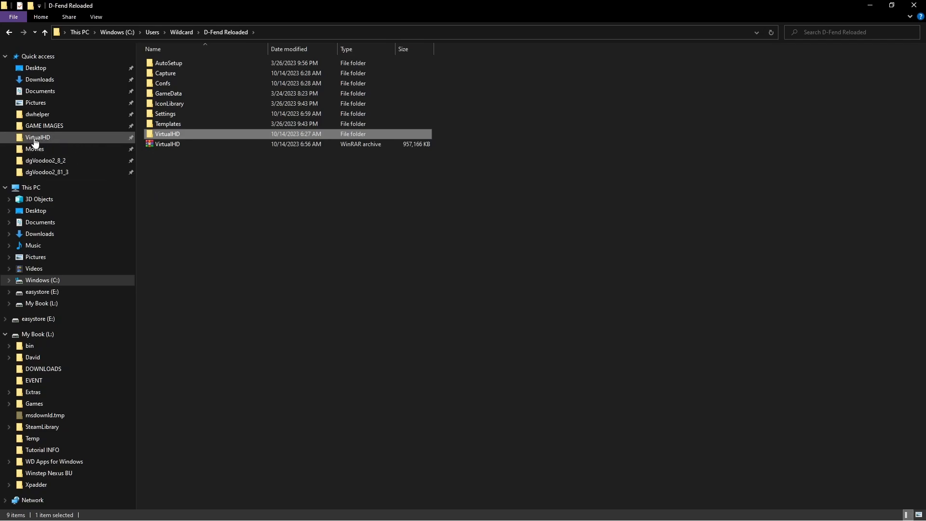
{"action": "mouse_move", "coordinate": [38, 141]}
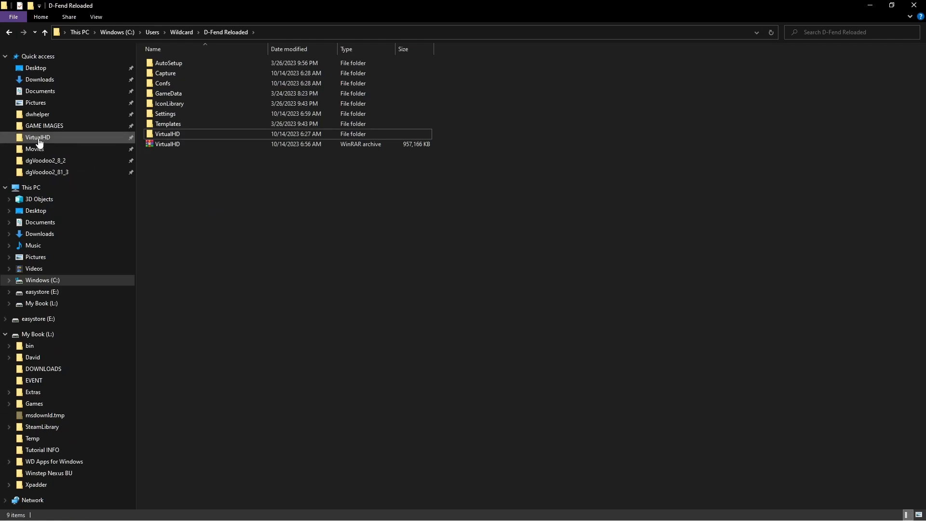
{"action": "double_click", "coordinate": [167, 134]}
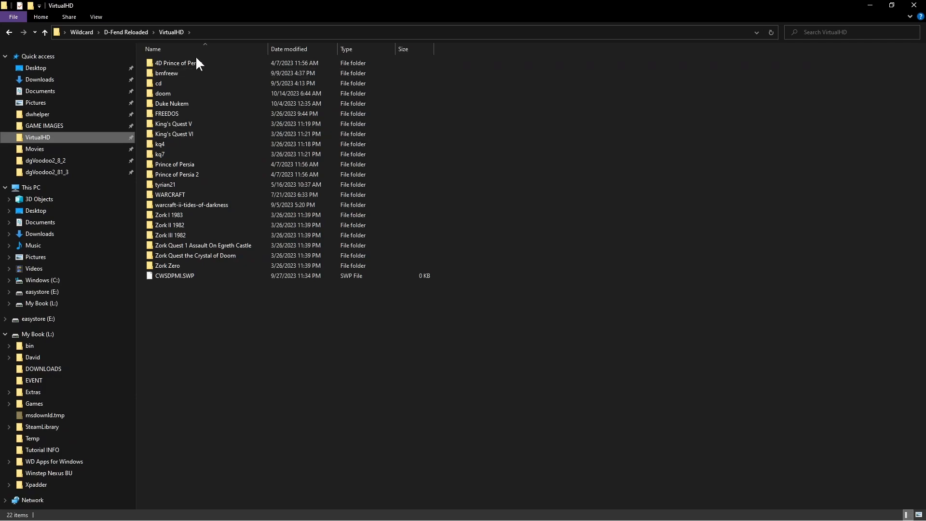
{"action": "mouse_move", "coordinate": [223, 366]}
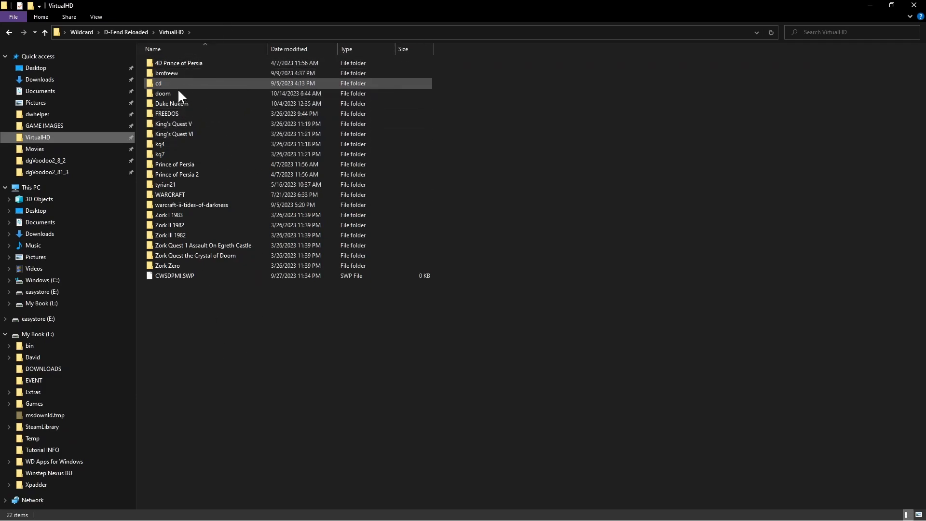
{"action": "double_click", "coordinate": [162, 94]}
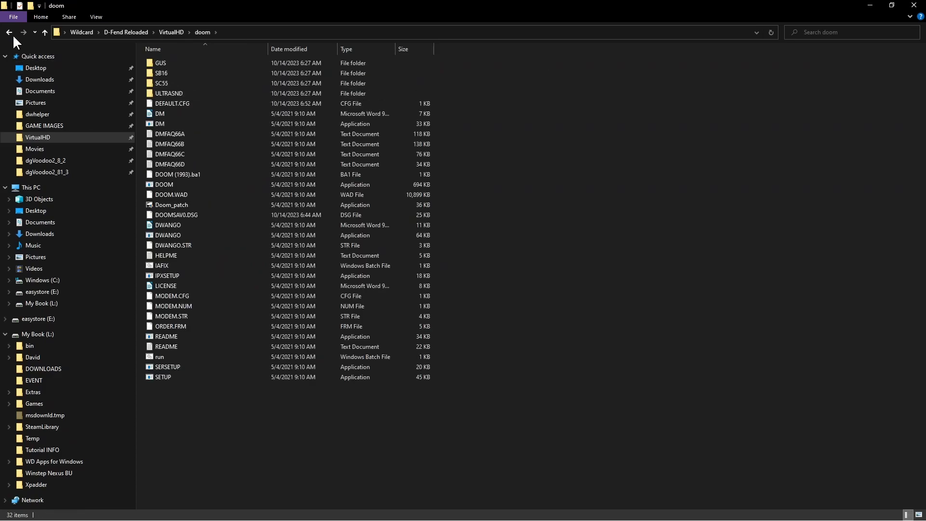
{"action": "left_click", "coordinate": [9, 32]}
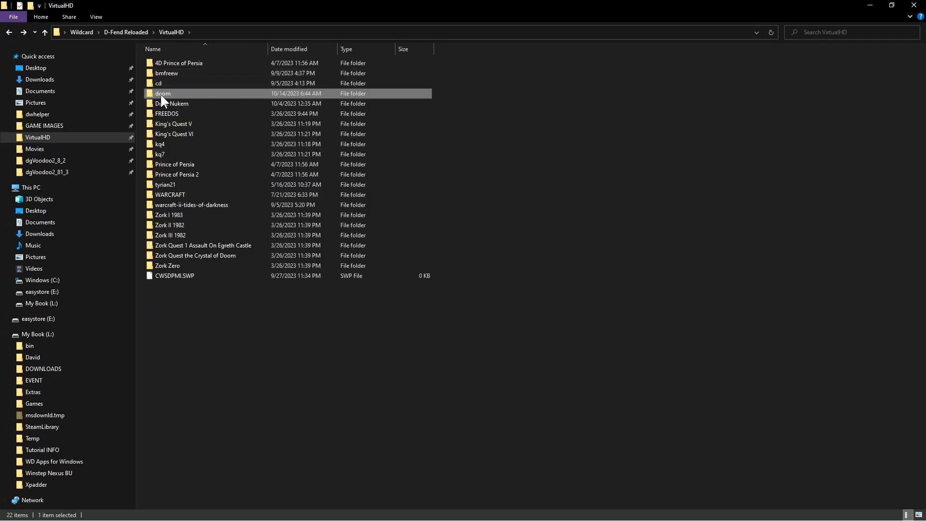
{"action": "mouse_move", "coordinate": [162, 93]}
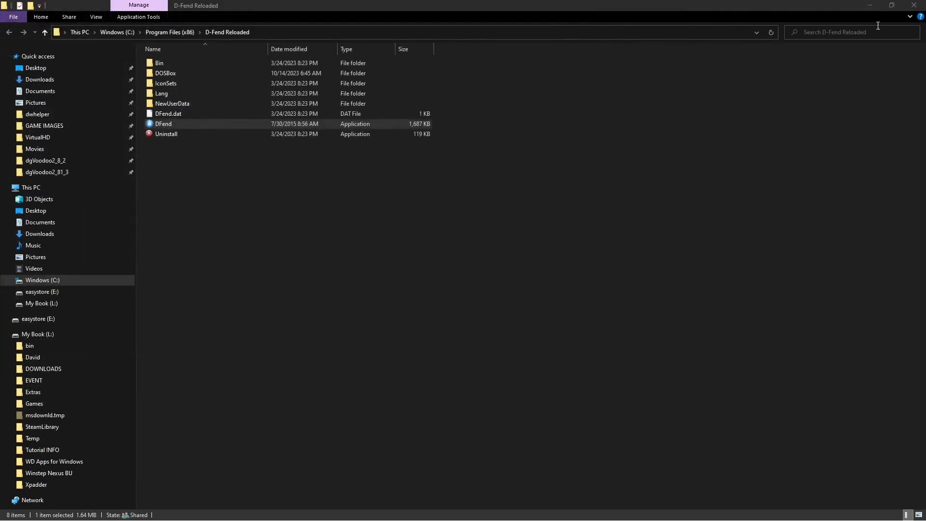
Relaunch D-Fend Reloaded, start an Add profile editor and cancel it unchanged.
{"action": "double_click", "coordinate": [163, 124]}
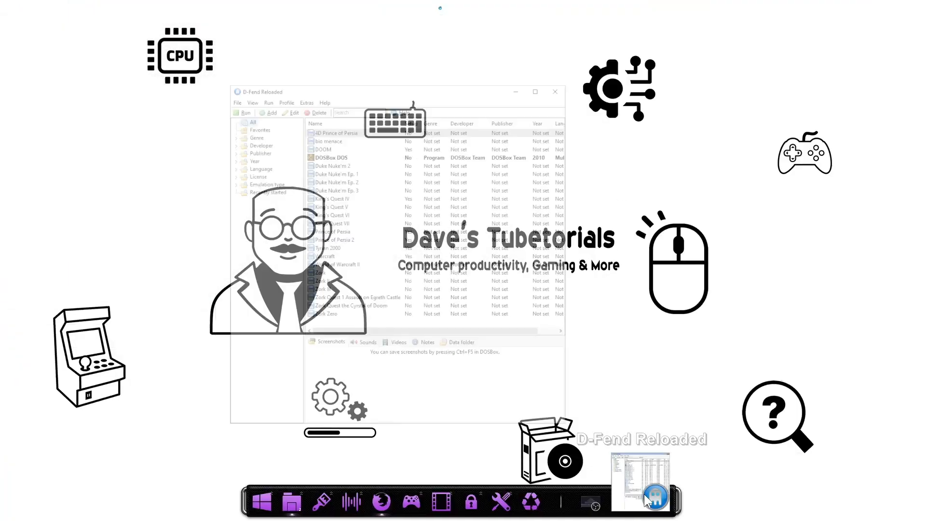
{"action": "left_click", "coordinate": [534, 91]}
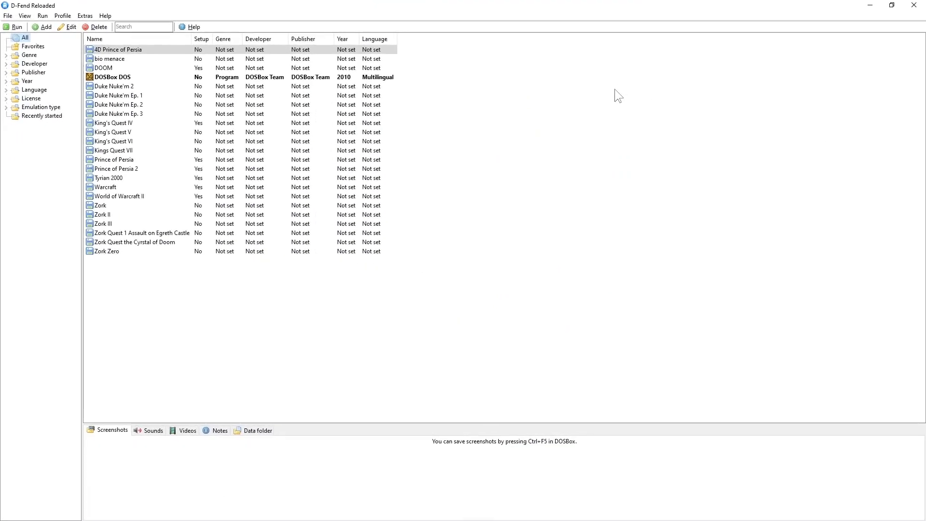
{"action": "mouse_move", "coordinate": [5, 476]}
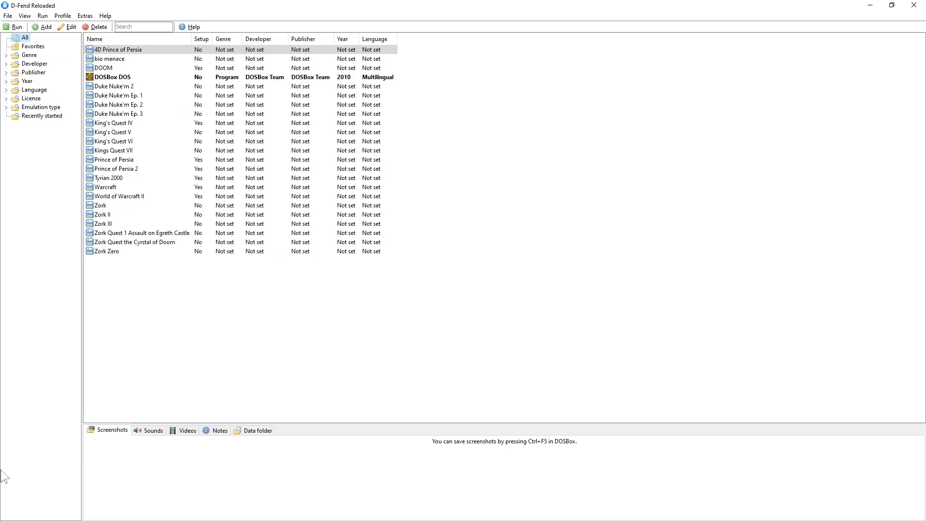
{"action": "left_click", "coordinate": [46, 27]}
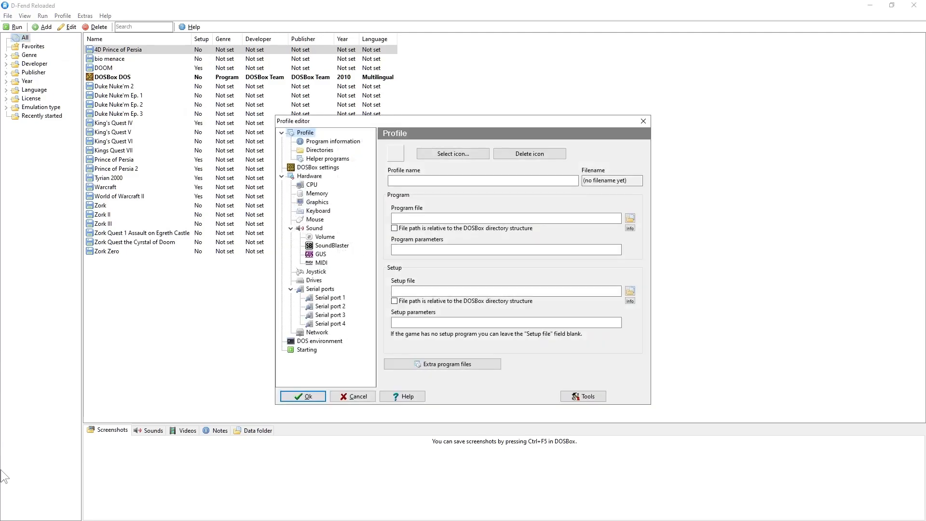
{"action": "mouse_move", "coordinate": [391, 450]}
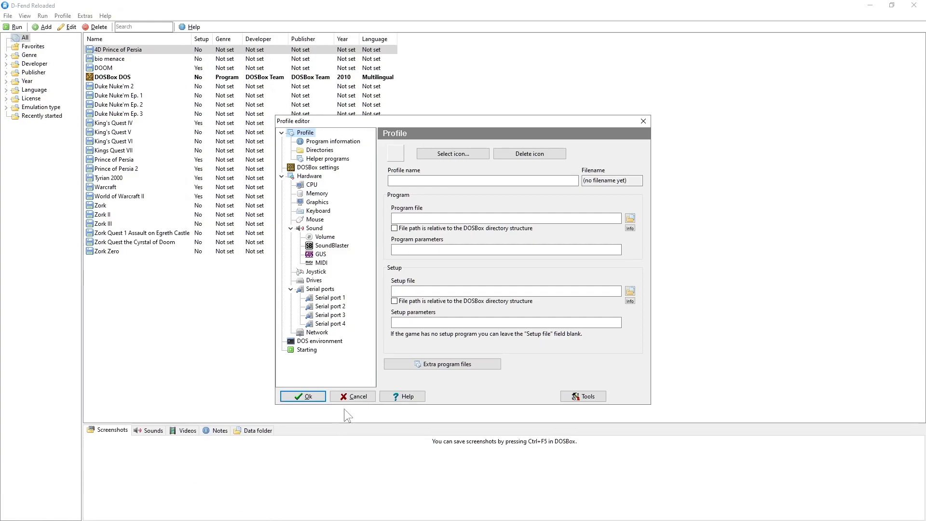
{"action": "left_click", "coordinate": [353, 395]}
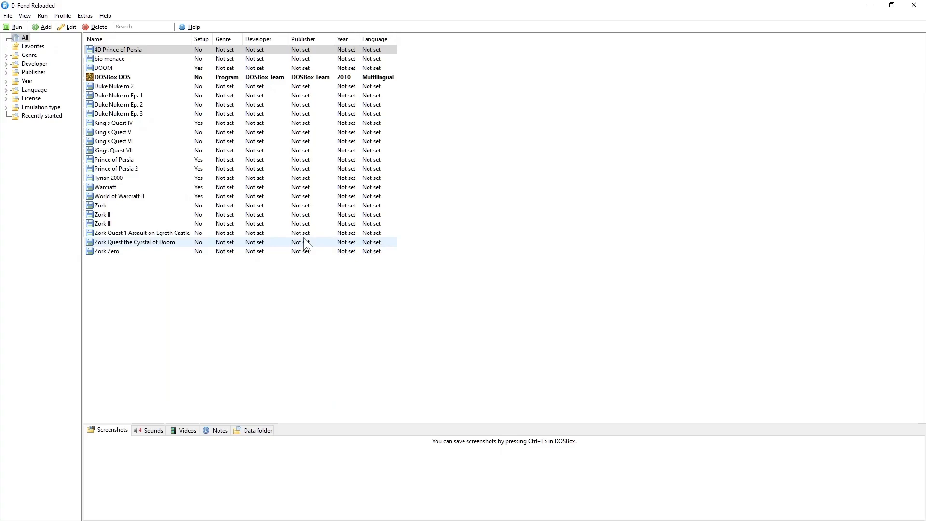
Delete the DOOM profile with all components checked in the Uninstall program dialog.
{"action": "right_click", "coordinate": [104, 67]}
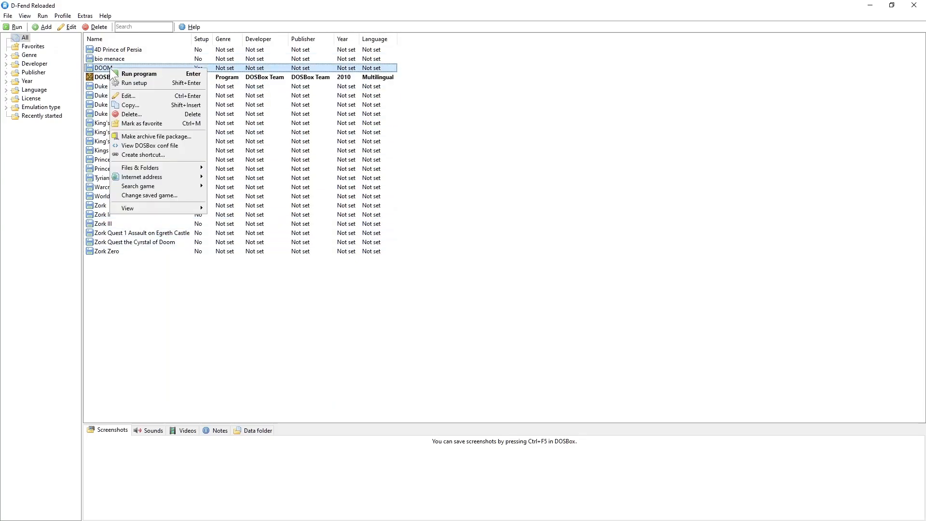
{"action": "left_click", "coordinate": [130, 114]}
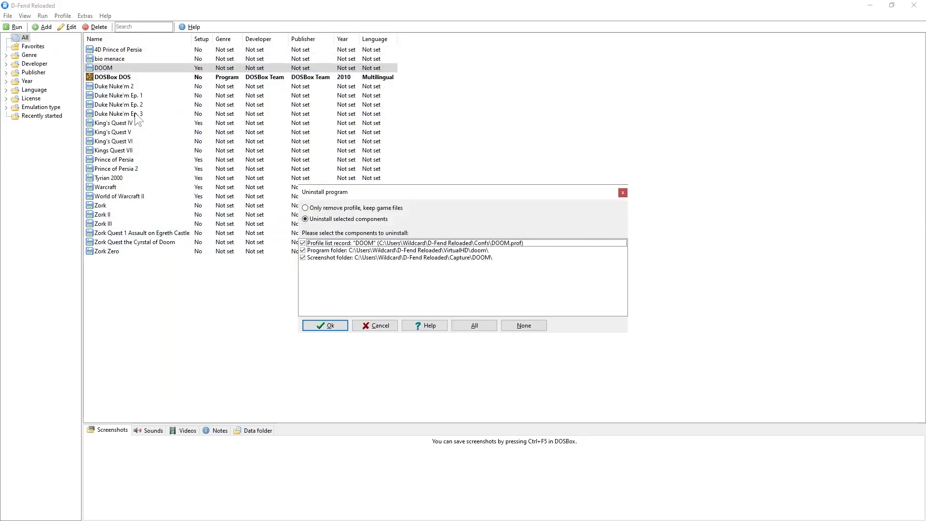
{"action": "left_click", "coordinate": [324, 325]}
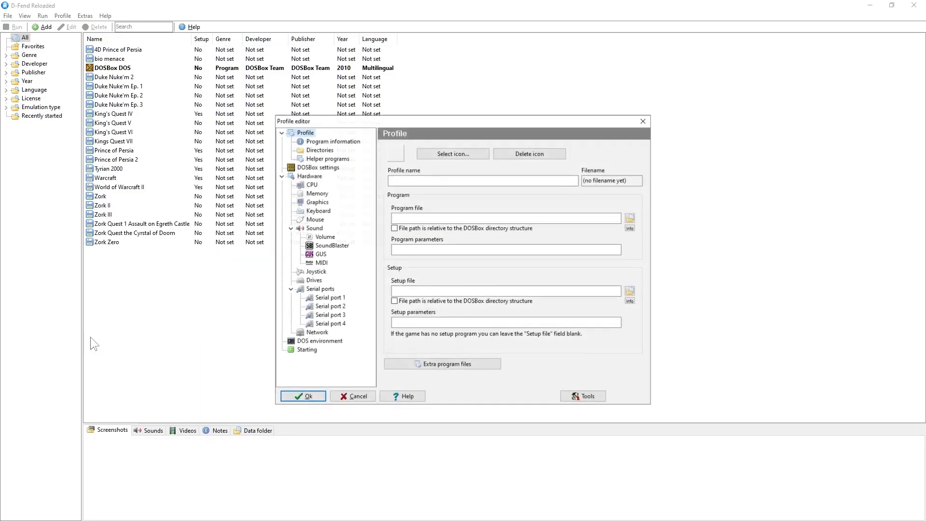
Name the profile 'Doom' and choose VirtualHD\doom\DOOM.EXE as its program file.
{"action": "left_click", "coordinate": [483, 180]}
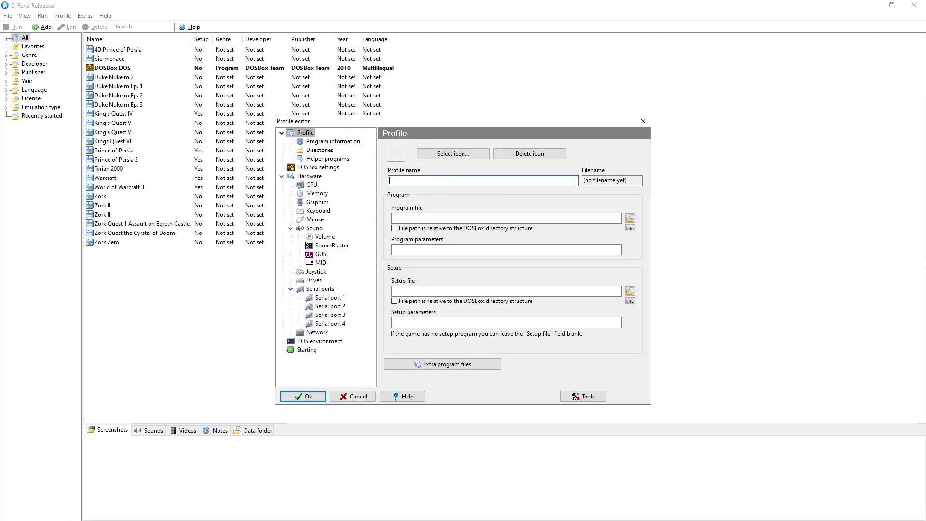
{"action": "type", "text": "Doom"}
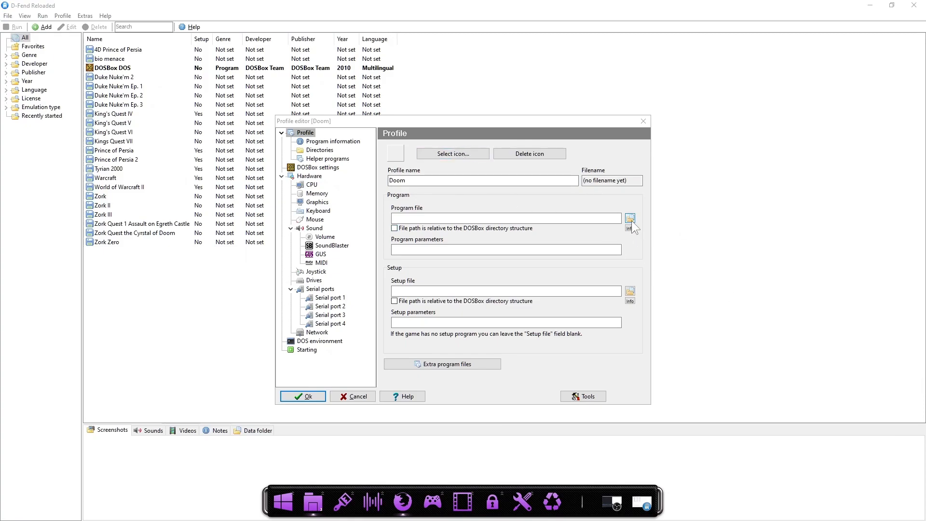
{"action": "left_click", "coordinate": [630, 217]}
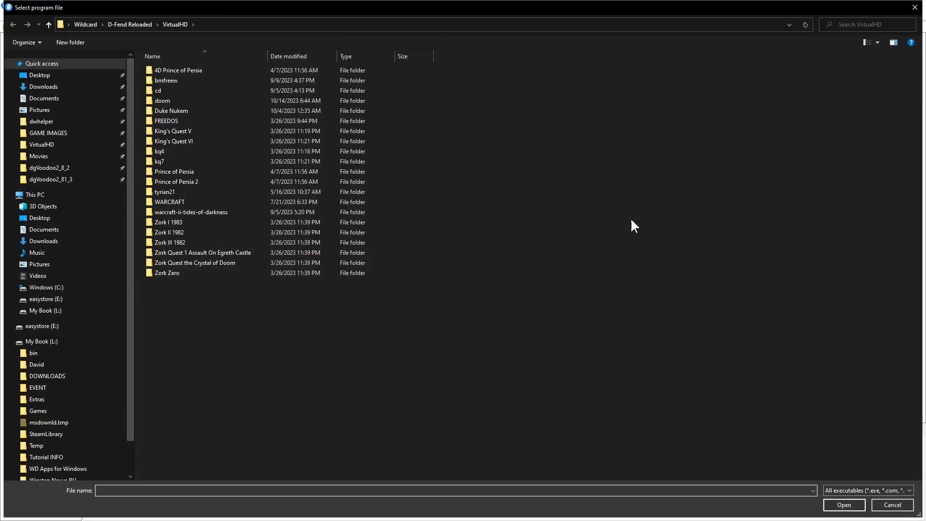
{"action": "left_click", "coordinate": [162, 100]}
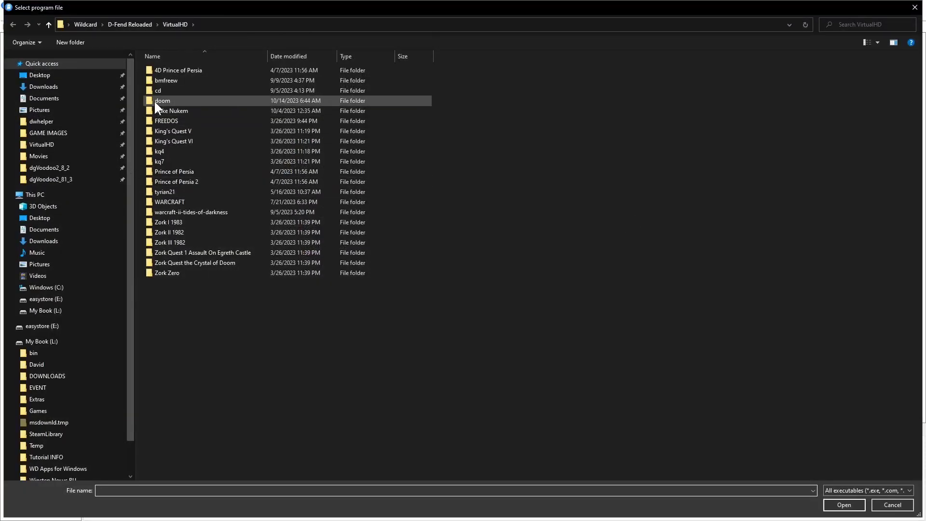
{"action": "mouse_move", "coordinate": [162, 100]}
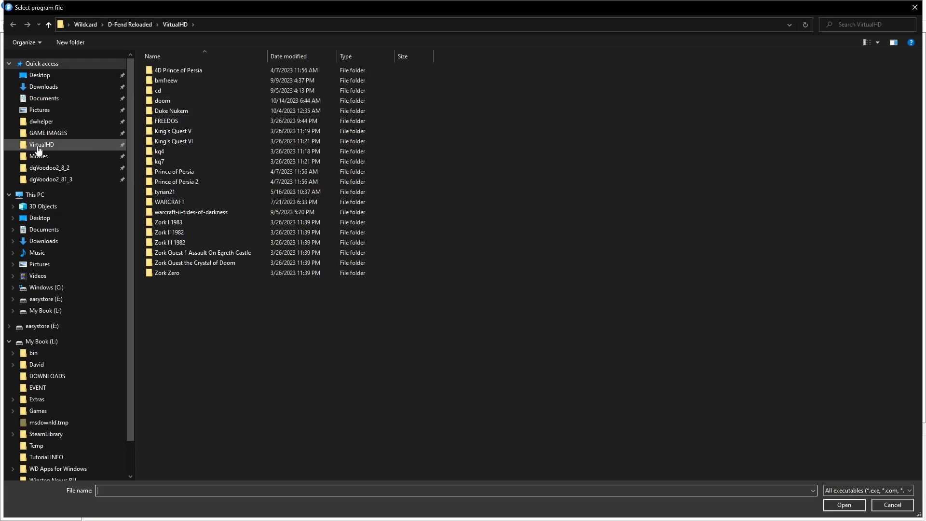
{"action": "left_click", "coordinate": [165, 101]}
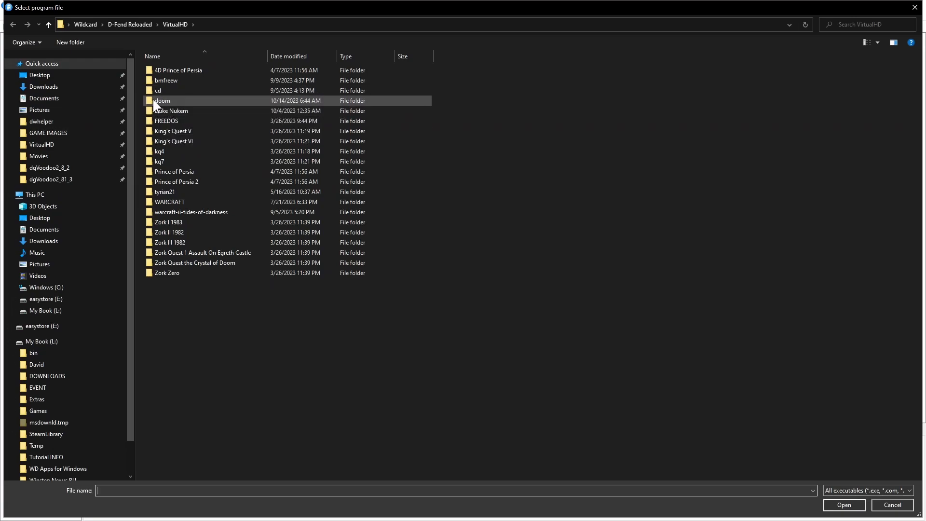
{"action": "mouse_move", "coordinate": [162, 100]}
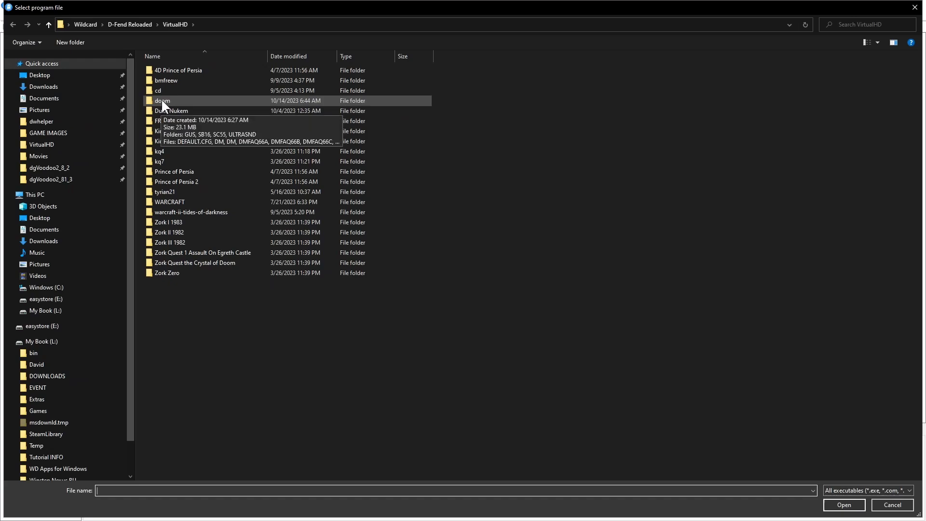
{"action": "double_click", "coordinate": [162, 101]}
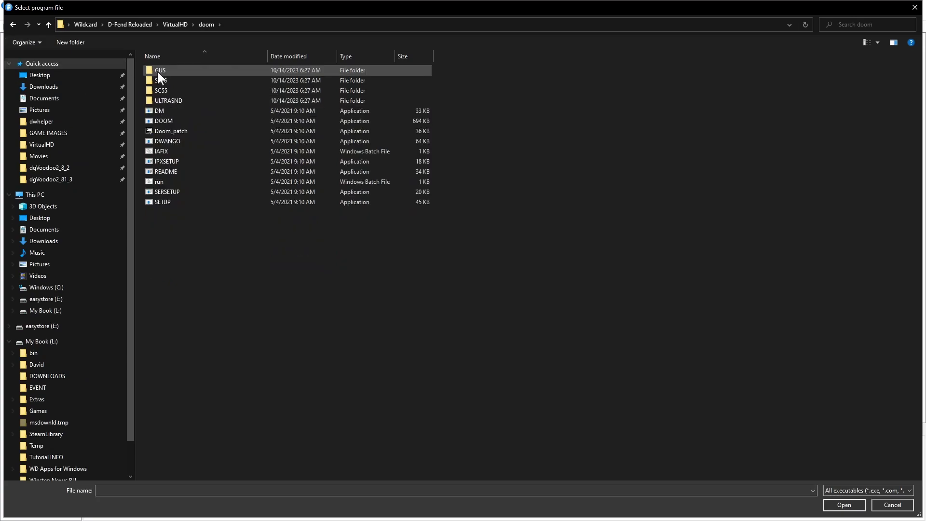
{"action": "left_click", "coordinate": [171, 130]}
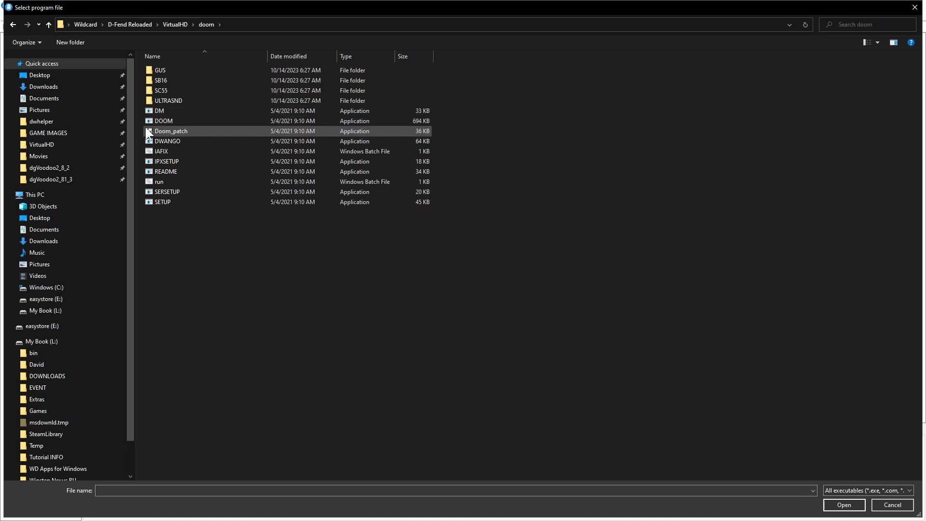
{"action": "left_click", "coordinate": [162, 120]}
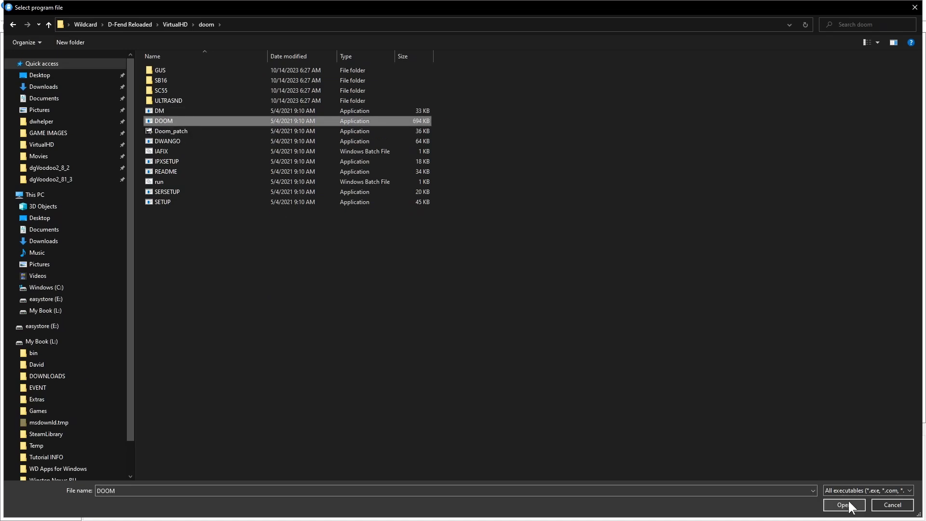
{"action": "left_click", "coordinate": [844, 504]}
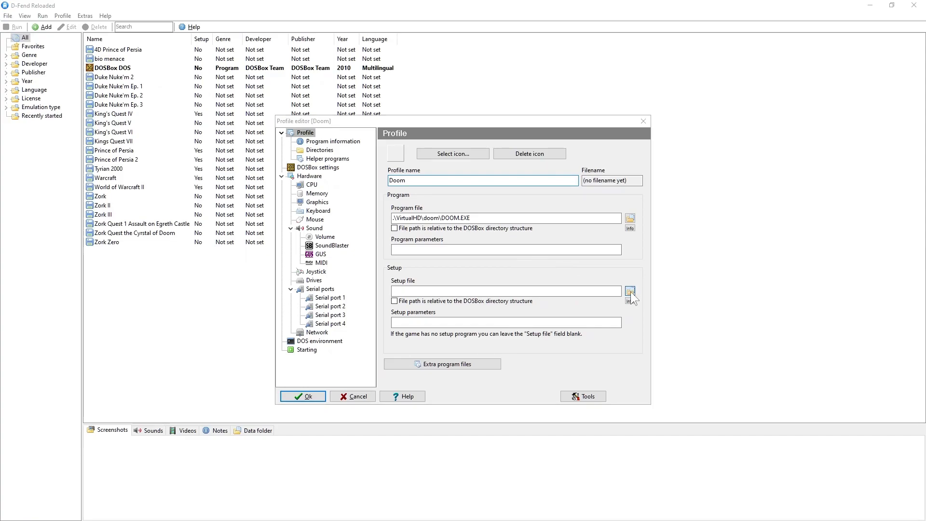
Choose SETUP.EXE from the doom folder as the profile's setup file.
{"action": "left_click", "coordinate": [629, 292]}
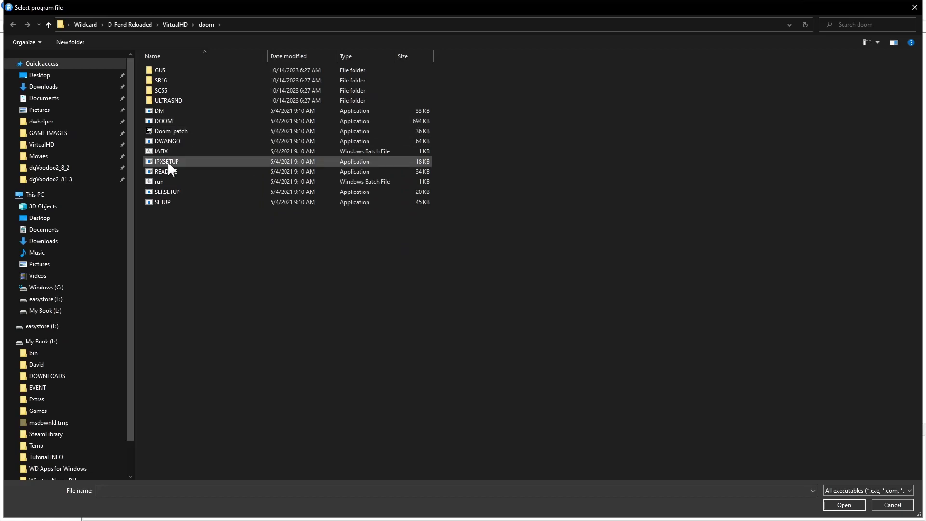
{"action": "left_click", "coordinate": [162, 202]}
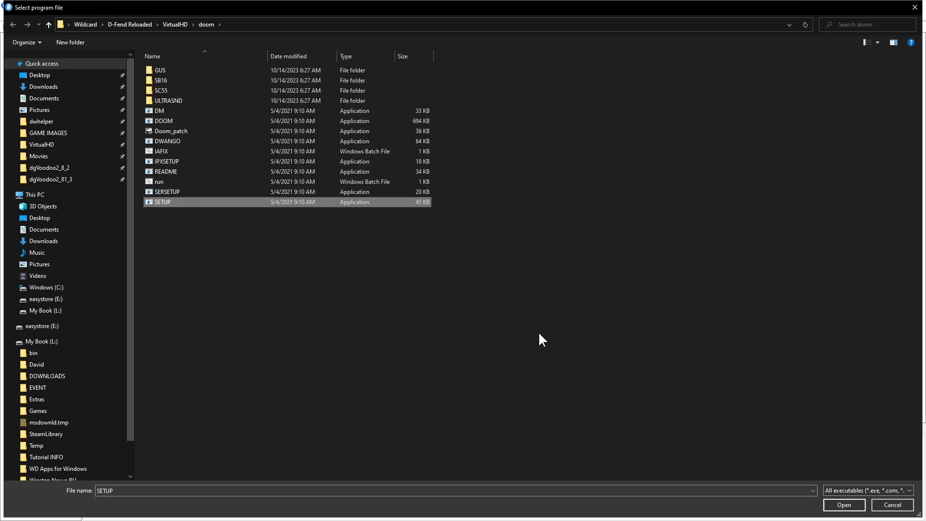
{"action": "left_click", "coordinate": [843, 505]}
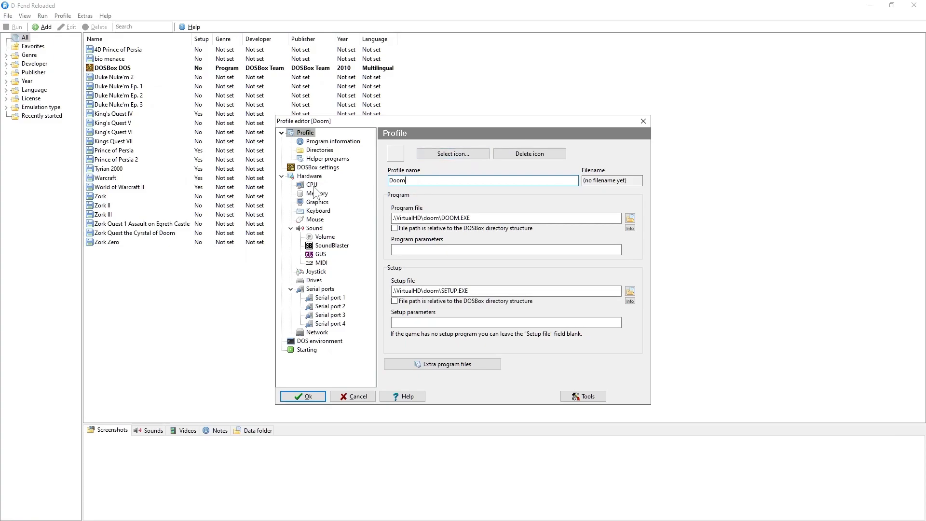
Set the CPU core to dynamic and cycles to Max, then glance at the Memory and Graphics pages.
{"action": "left_click", "coordinate": [310, 184]}
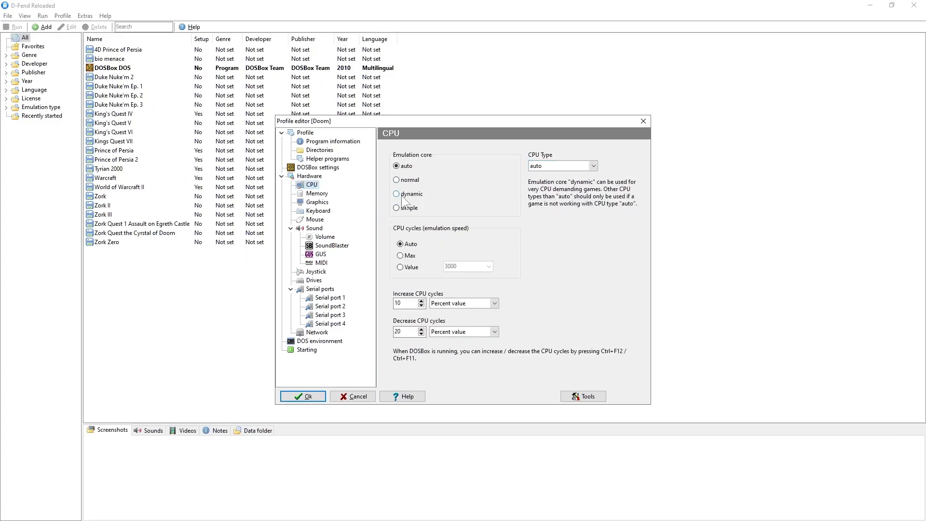
{"action": "left_click", "coordinate": [396, 194]}
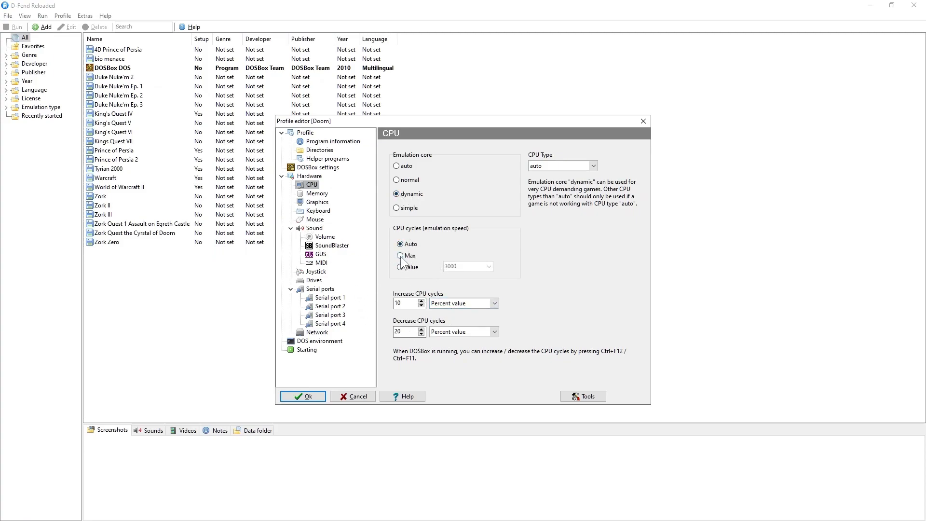
{"action": "left_click", "coordinate": [400, 244]}
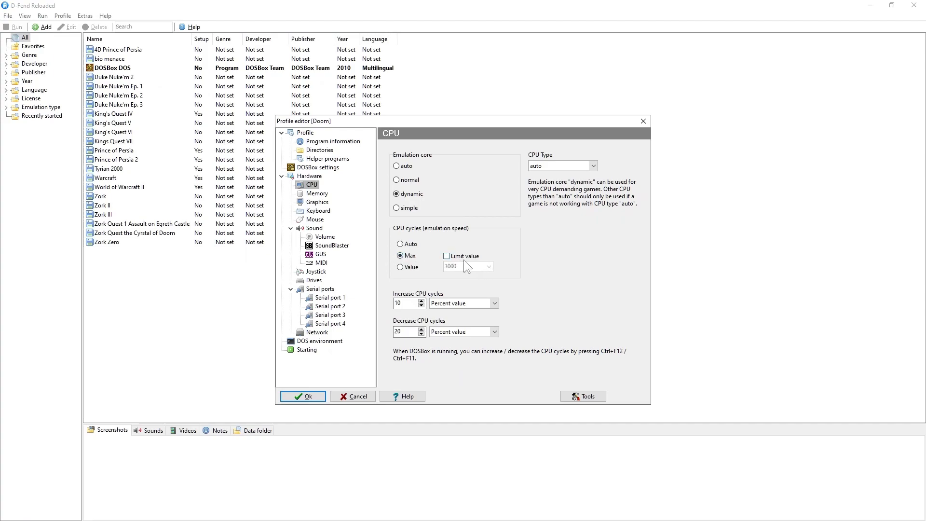
{"action": "left_click", "coordinate": [401, 256]}
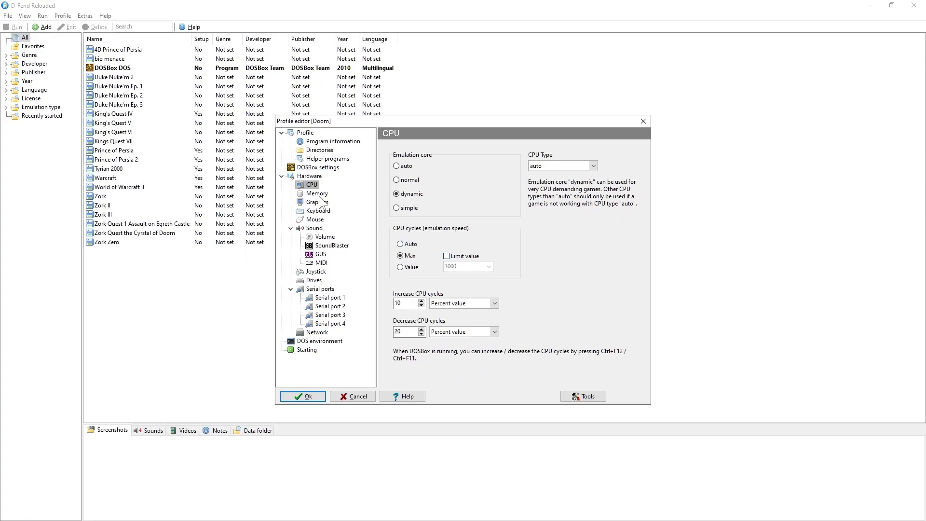
{"action": "left_click", "coordinate": [317, 192]}
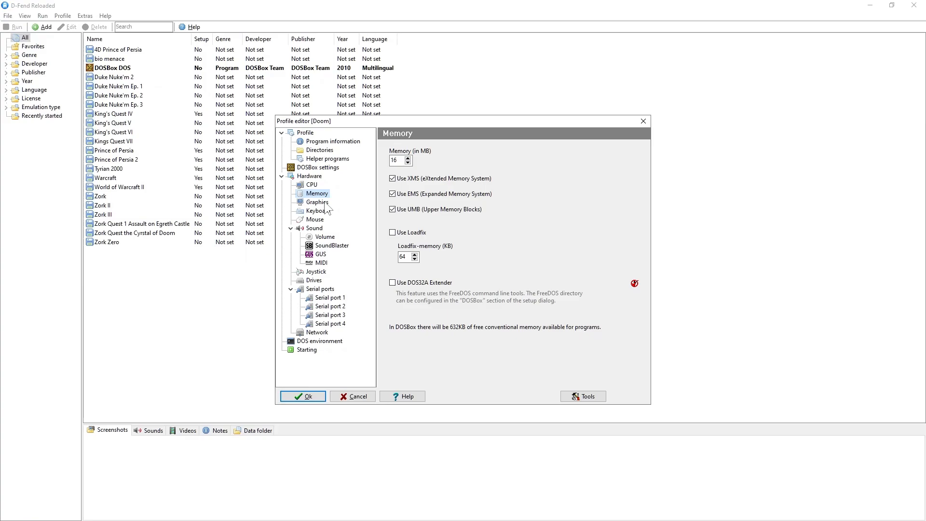
{"action": "left_click", "coordinate": [317, 202]}
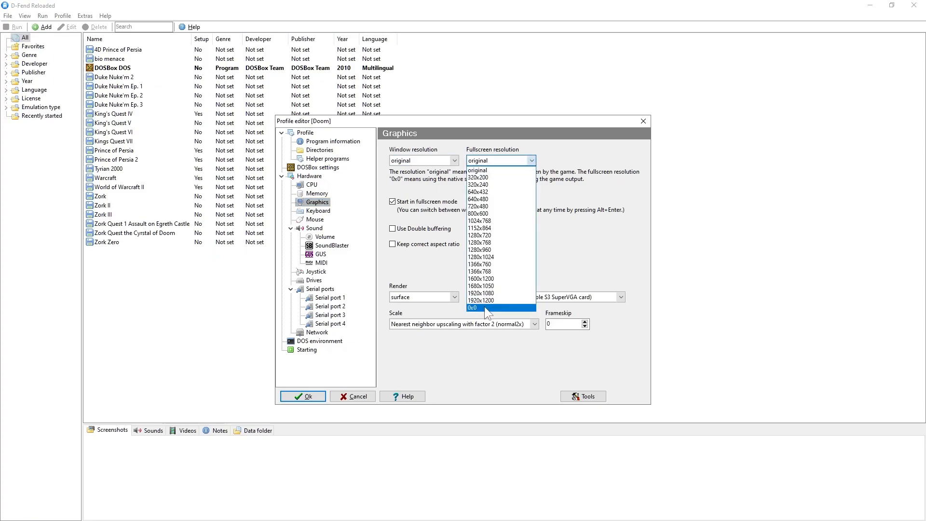
Choose 0x0 fullscreen resolution and the opengl renderer for the Doom profile.
{"action": "left_click", "coordinate": [472, 307]}
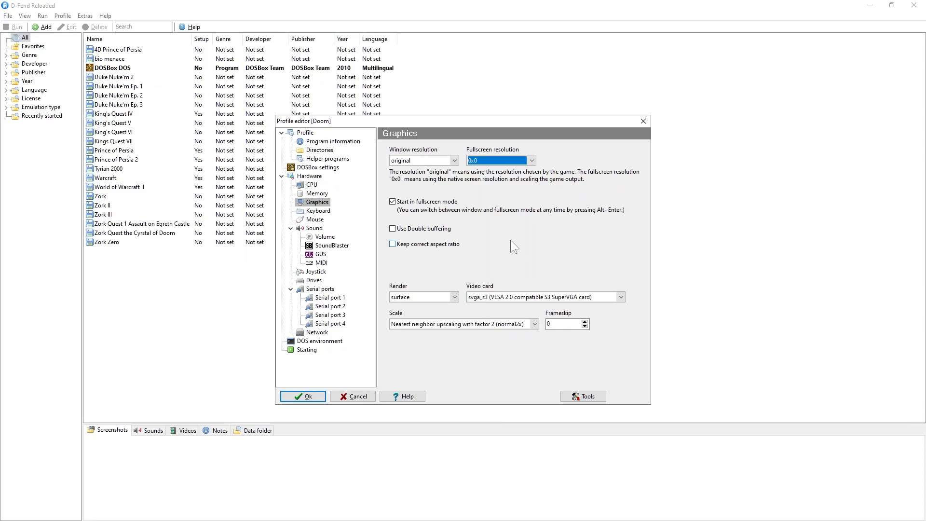
{"action": "mouse_move", "coordinate": [419, 215]}
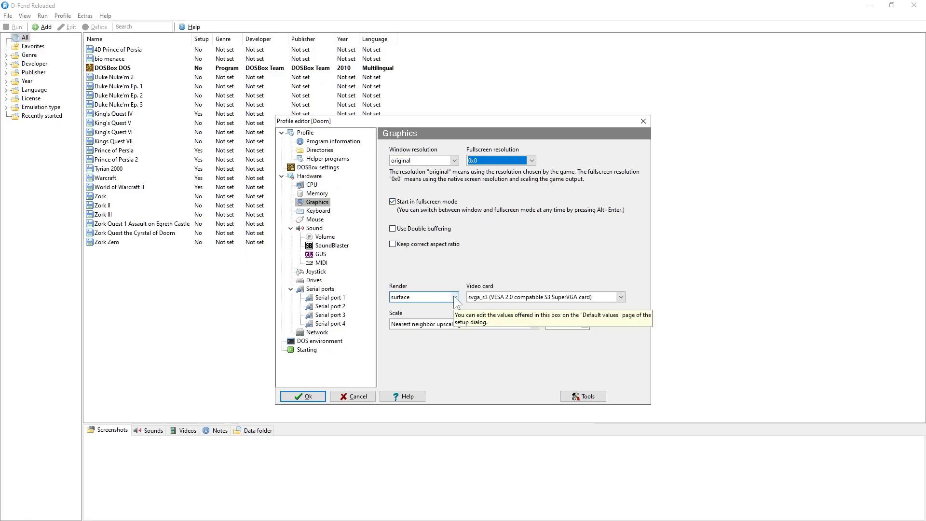
{"action": "left_click", "coordinate": [455, 297]}
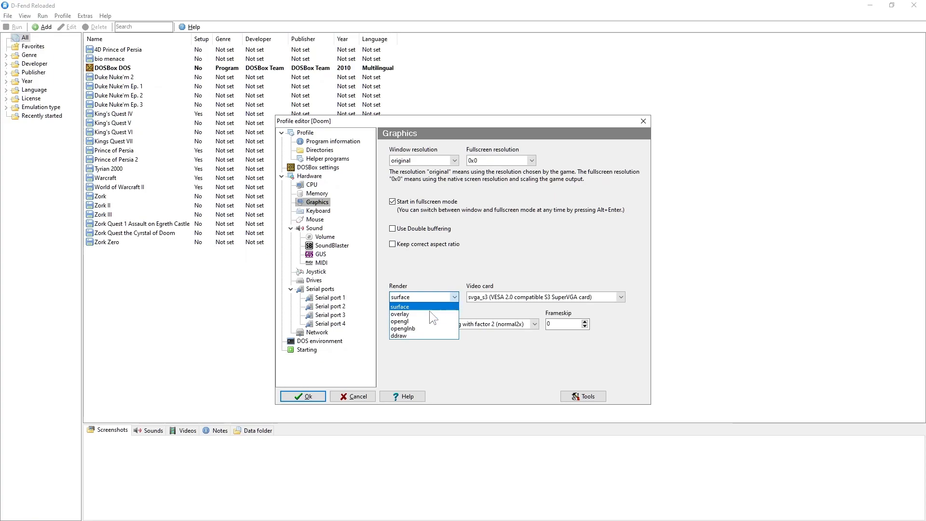
{"action": "mouse_move", "coordinate": [407, 322]}
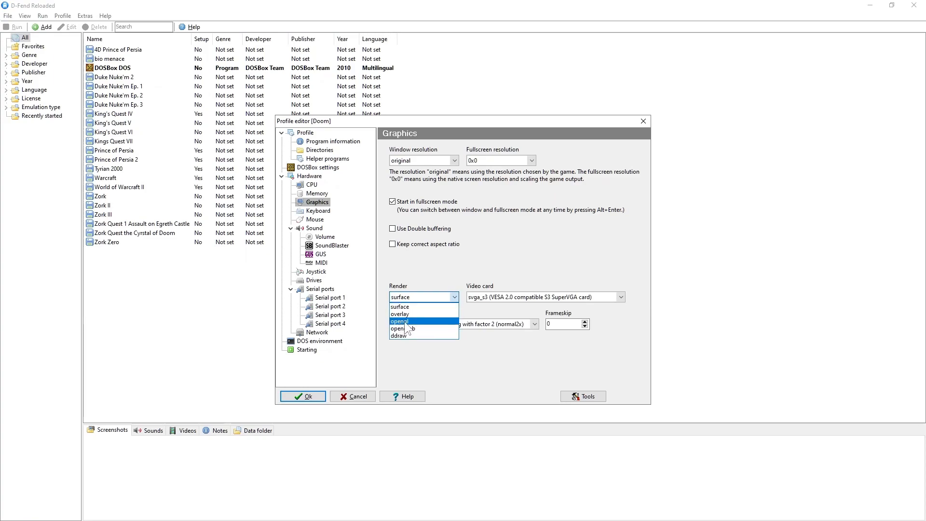
{"action": "left_click", "coordinate": [401, 321]}
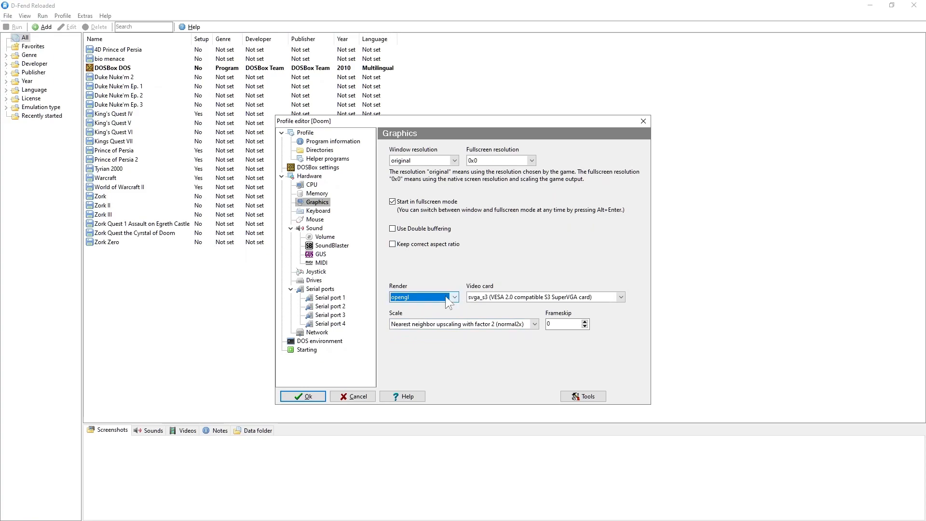
{"action": "left_click", "coordinate": [534, 325]}
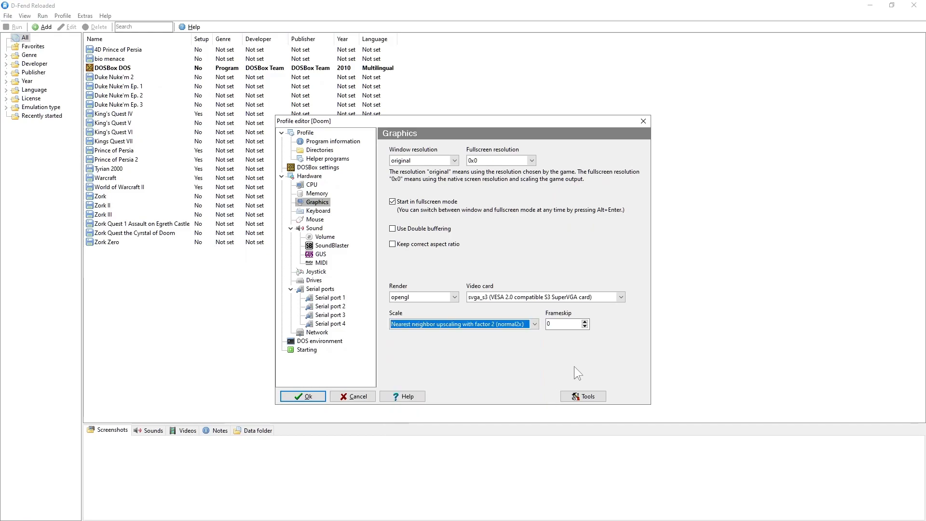
{"action": "mouse_move", "coordinate": [443, 288]}
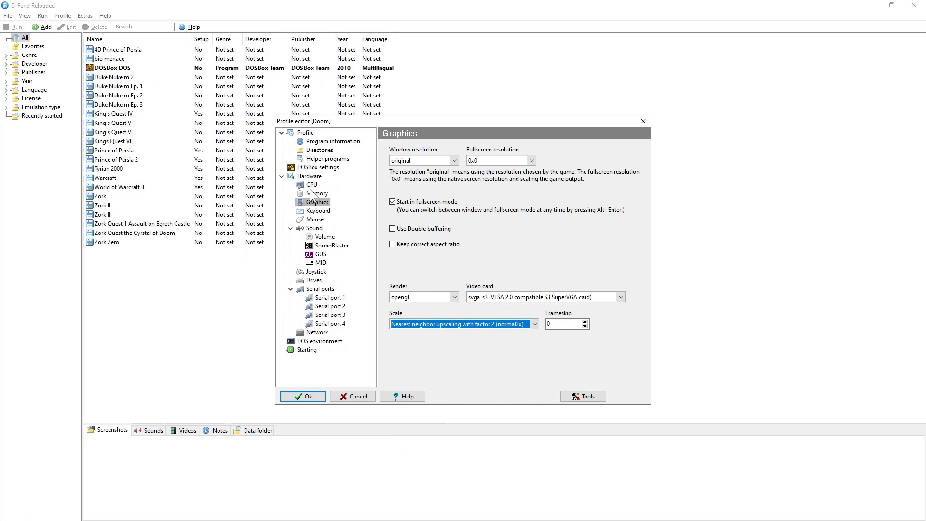
{"action": "mouse_move", "coordinate": [334, 245]}
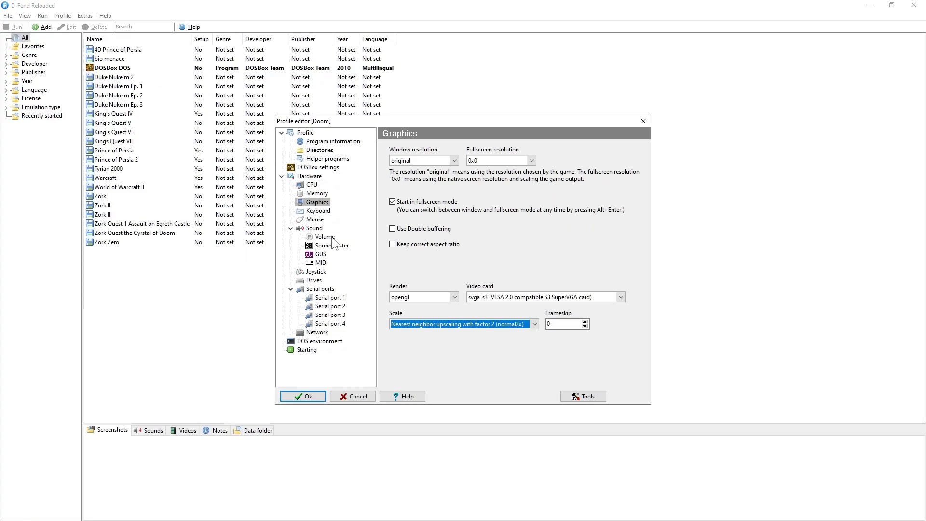
Review the Doom profile's SoundBlaster settings, then move to its joystick settings.
{"action": "left_click", "coordinate": [333, 245]}
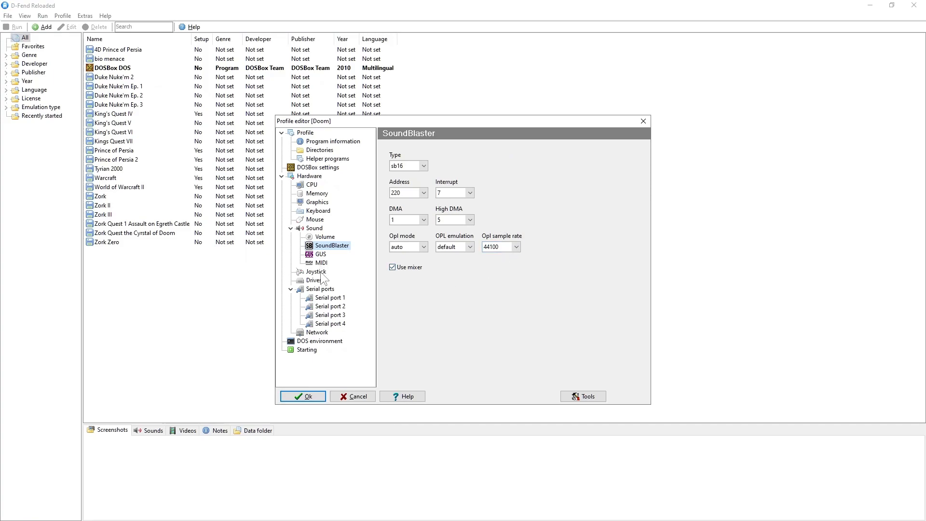
{"action": "left_click", "coordinate": [316, 271]}
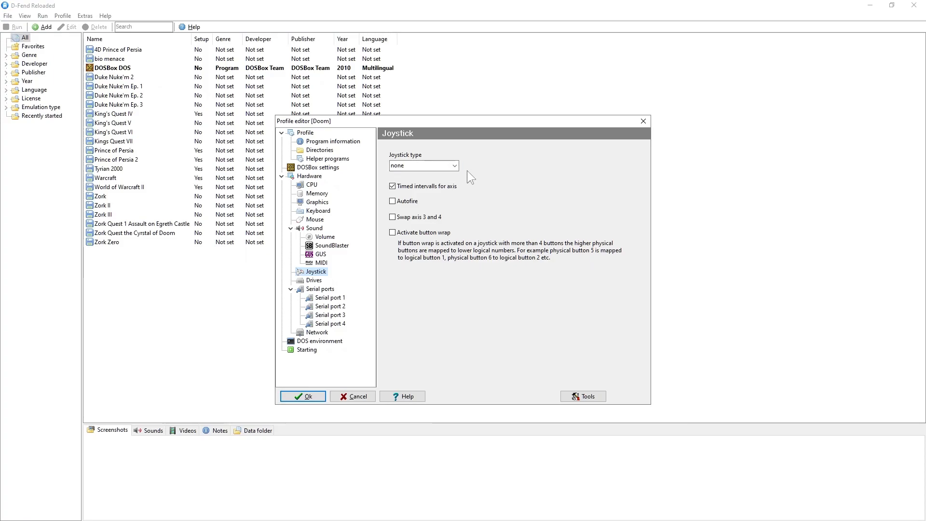
{"action": "mouse_move", "coordinate": [452, 184]}
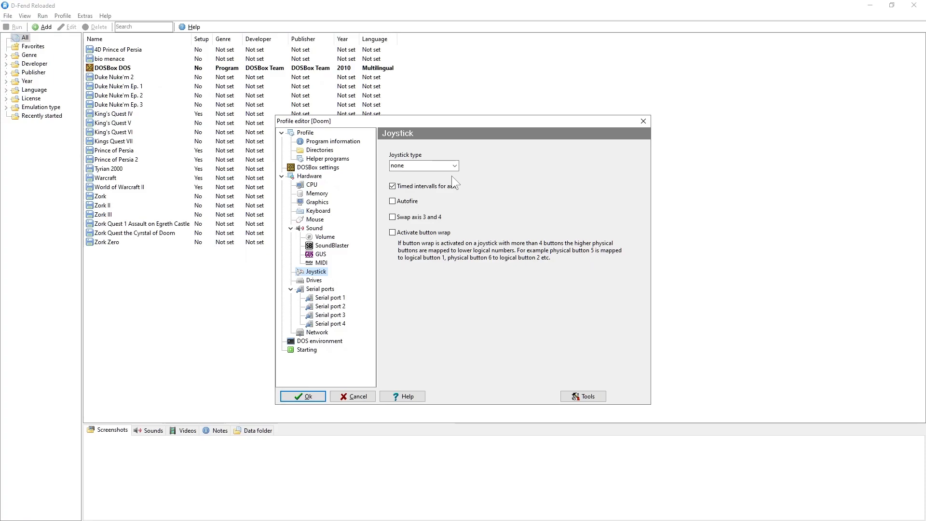
{"action": "mouse_move", "coordinate": [454, 165]}
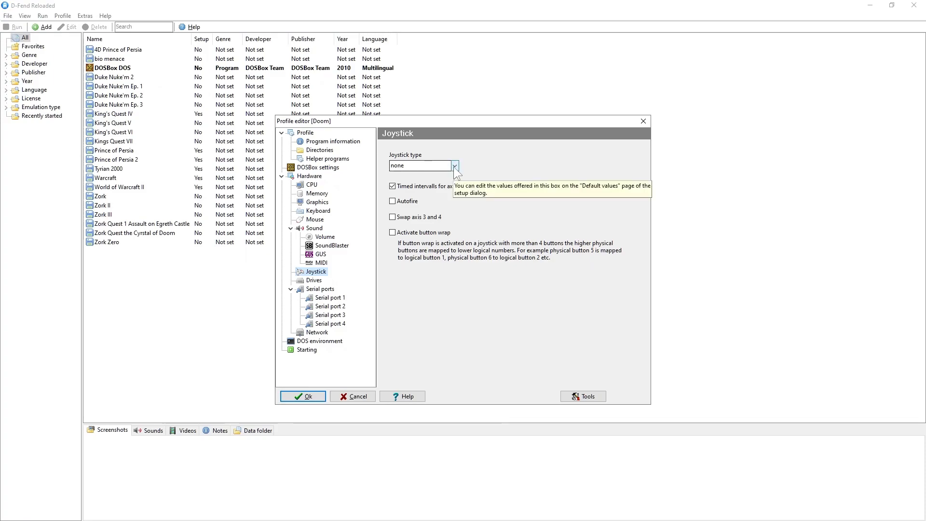
Set the Doom profile's joystick type to none and launch the game in DOSBox.
{"action": "left_click", "coordinate": [453, 165]}
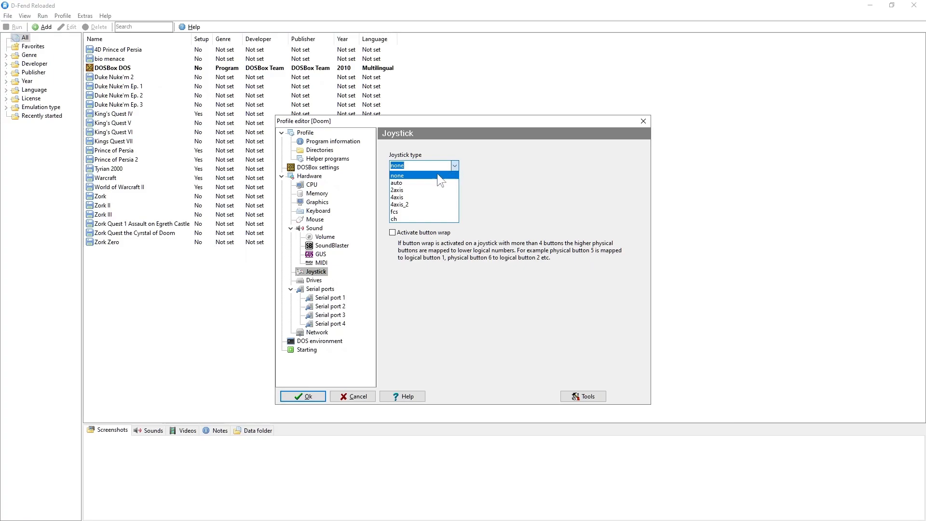
{"action": "left_click", "coordinate": [398, 176]}
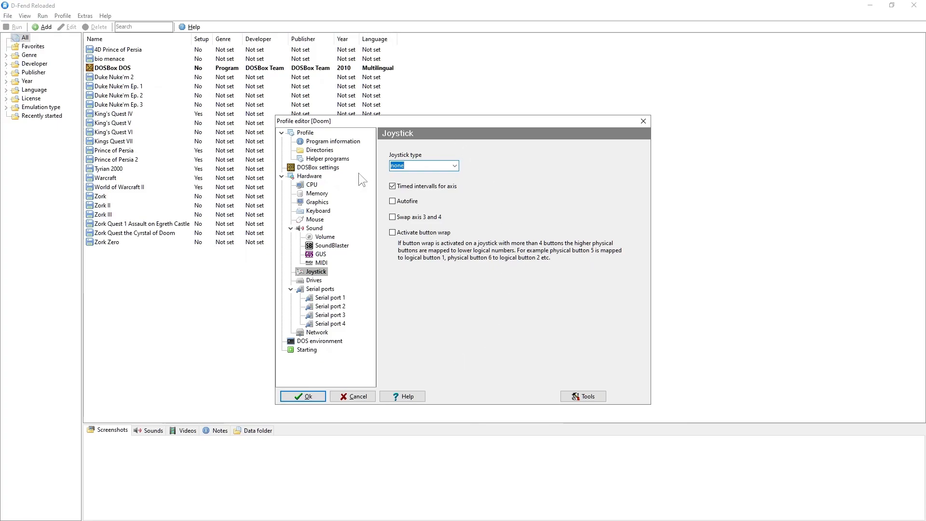
{"action": "left_click", "coordinate": [301, 396]}
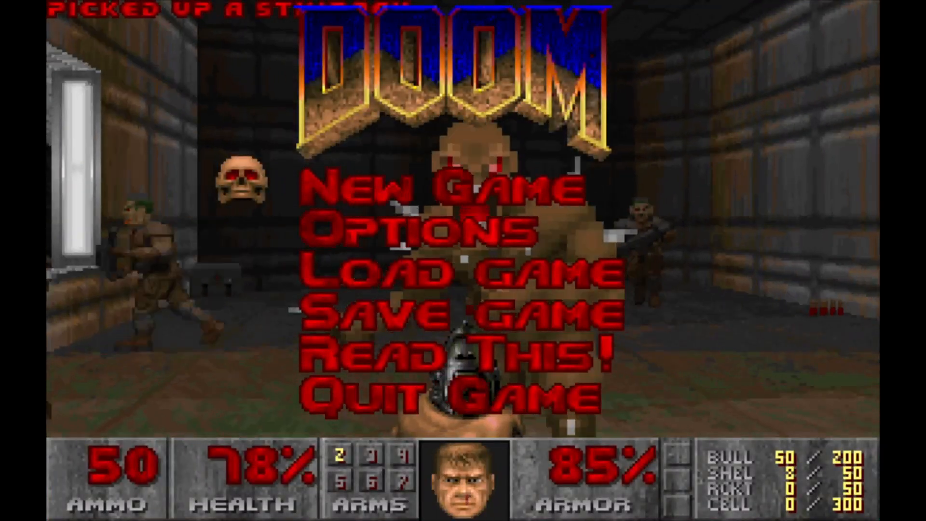
Play the Hangar level to completion with 100% kills and return to the game list.
{"action": "left_click", "coordinate": [450, 189]}
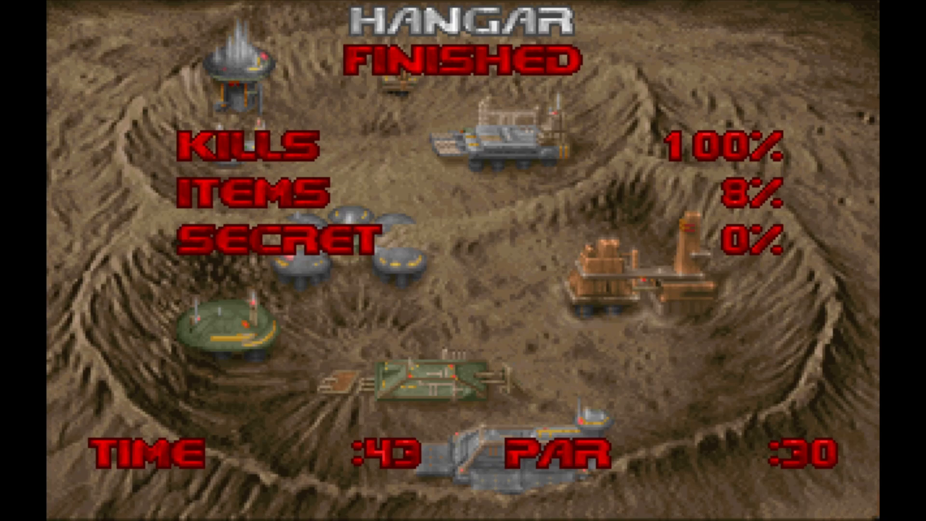
{"action": "key", "text": "escape"}
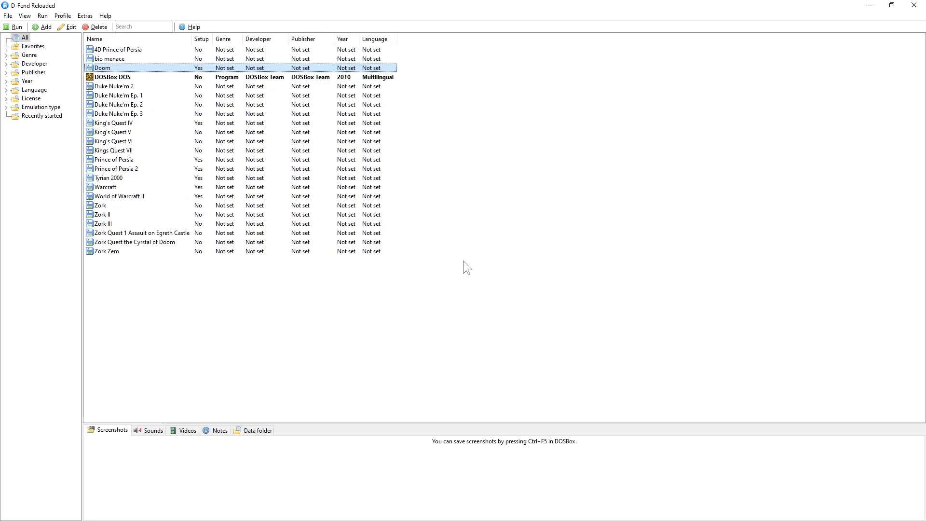
{"action": "mouse_move", "coordinate": [604, 262]}
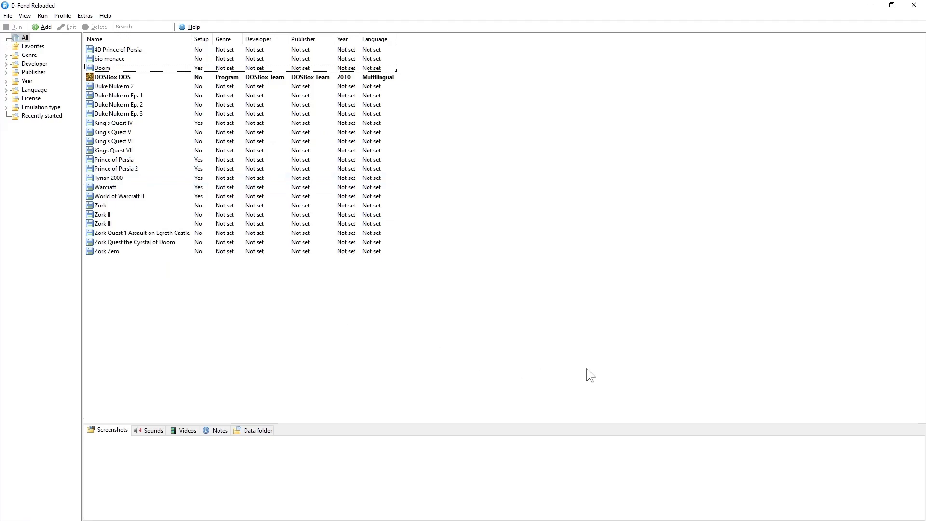
{"action": "mouse_move", "coordinate": [713, 373]}
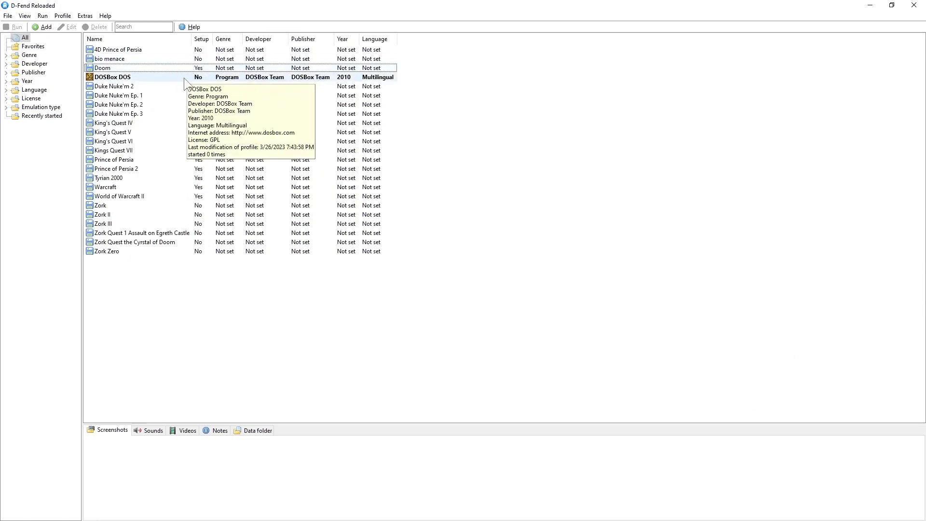
Select the Doom profile in the game list and bring up its actions menu.
{"action": "left_click", "coordinate": [103, 67]}
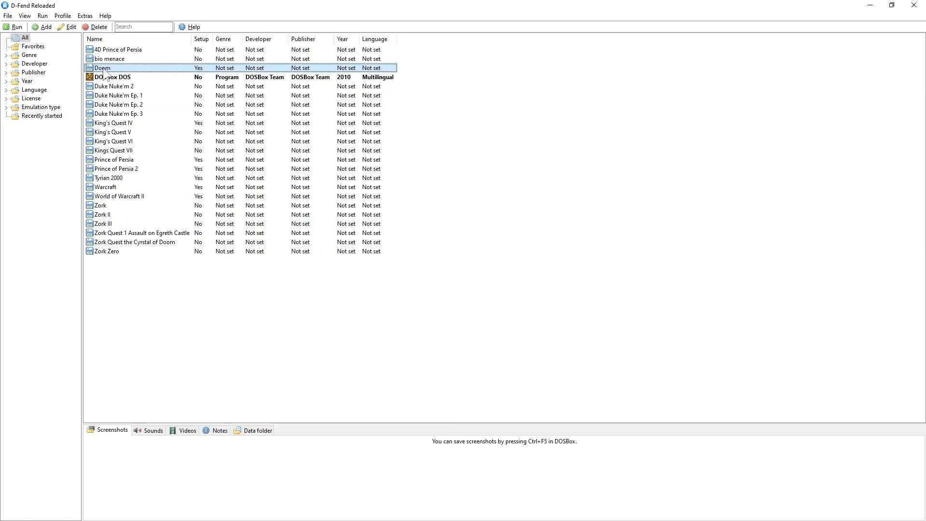
{"action": "right_click", "coordinate": [101, 68]}
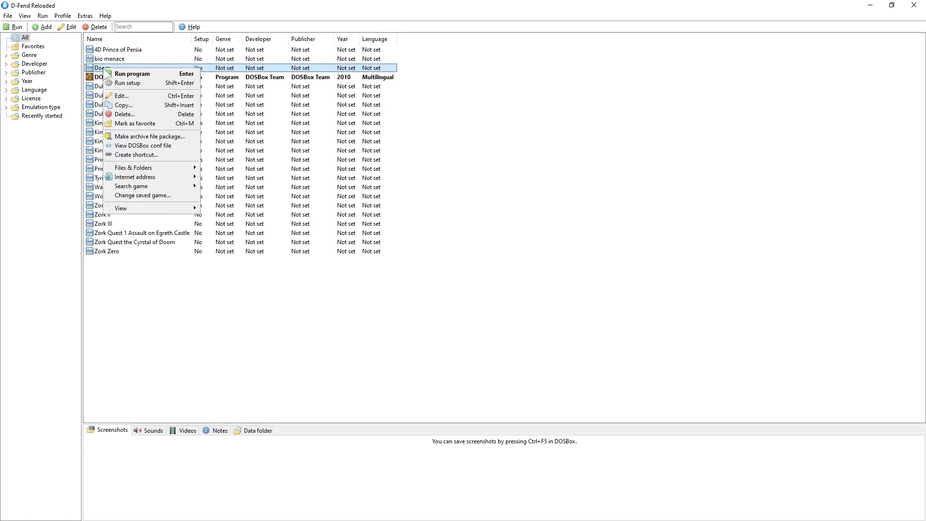
{"action": "mouse_move", "coordinate": [148, 136]}
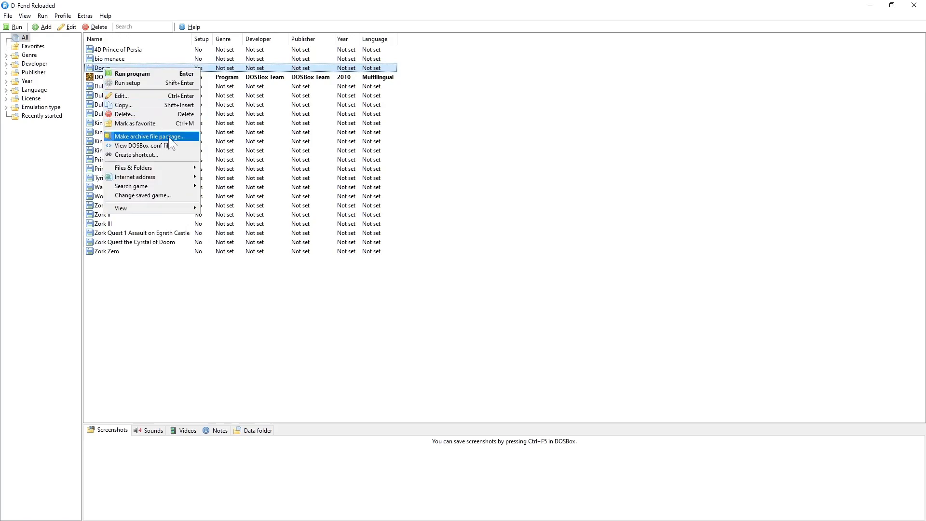
{"action": "mouse_move", "coordinate": [180, 142]}
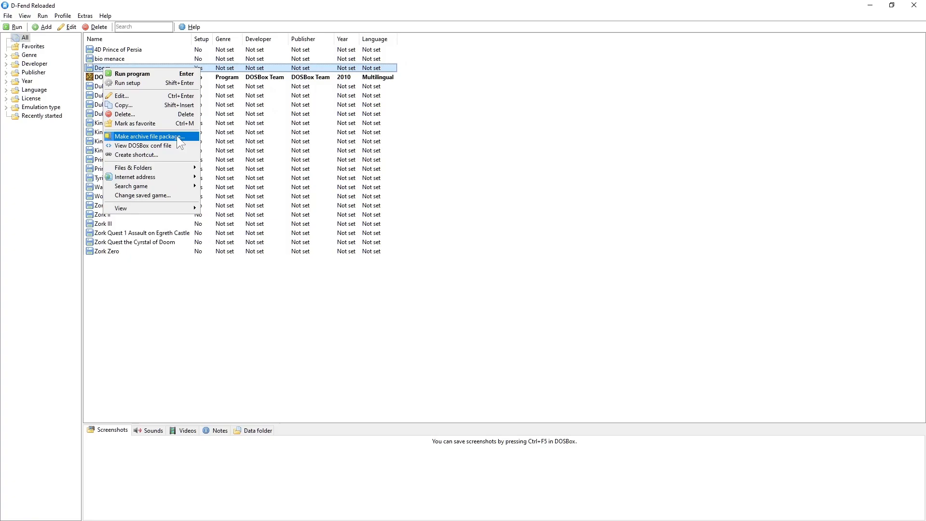
Save a Doom archive package into New folder on the Desktop.
{"action": "left_click", "coordinate": [149, 136]}
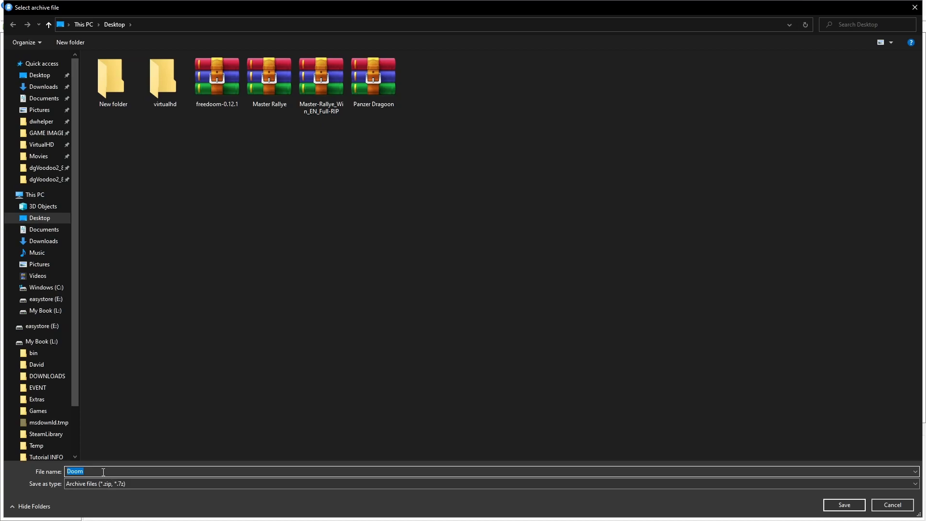
{"action": "left_click", "coordinate": [86, 472]}
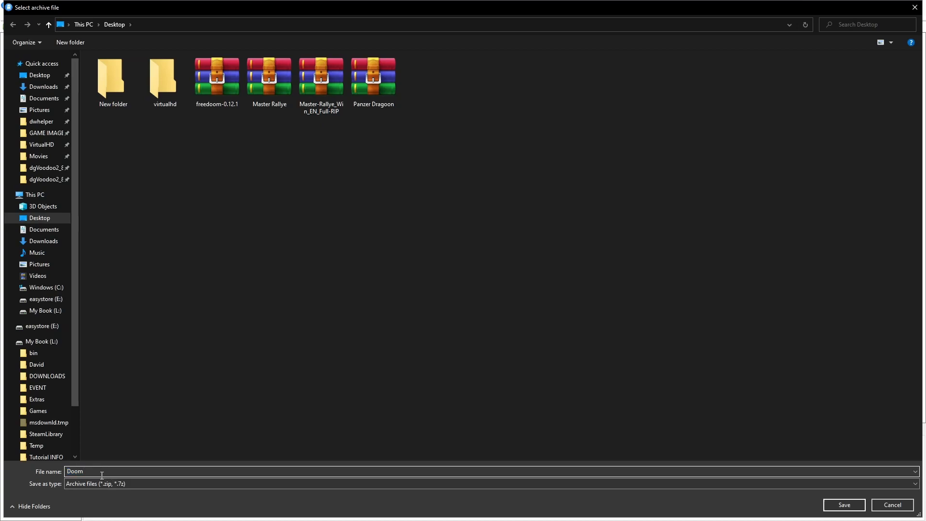
{"action": "mouse_move", "coordinate": [409, 109]}
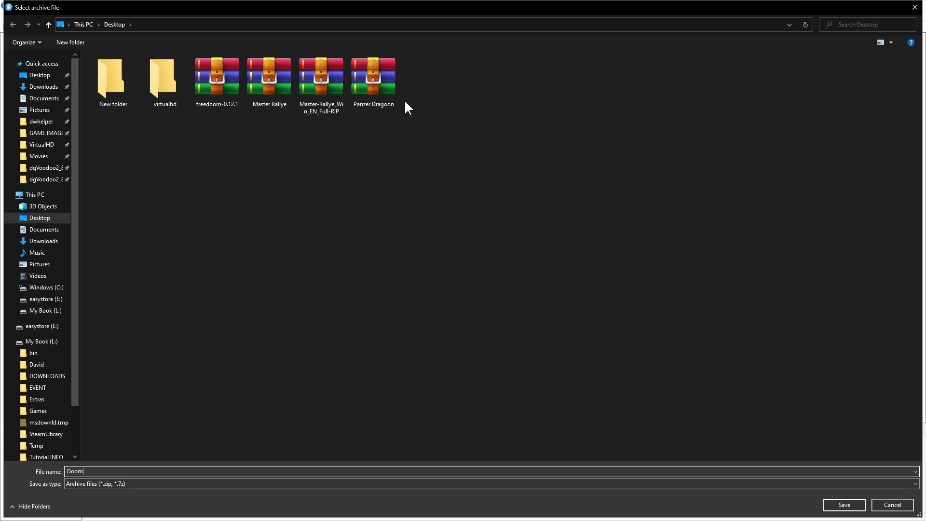
{"action": "mouse_move", "coordinate": [279, 182]}
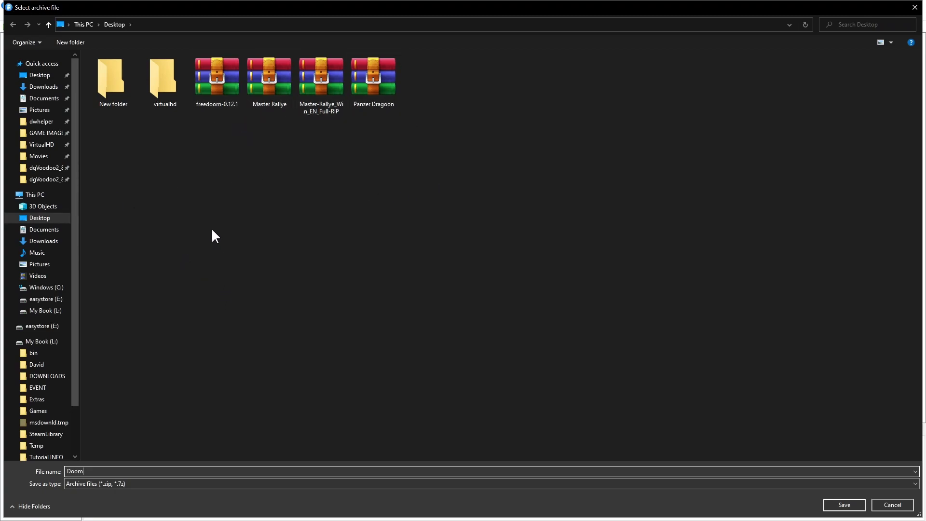
{"action": "mouse_move", "coordinate": [261, 283]}
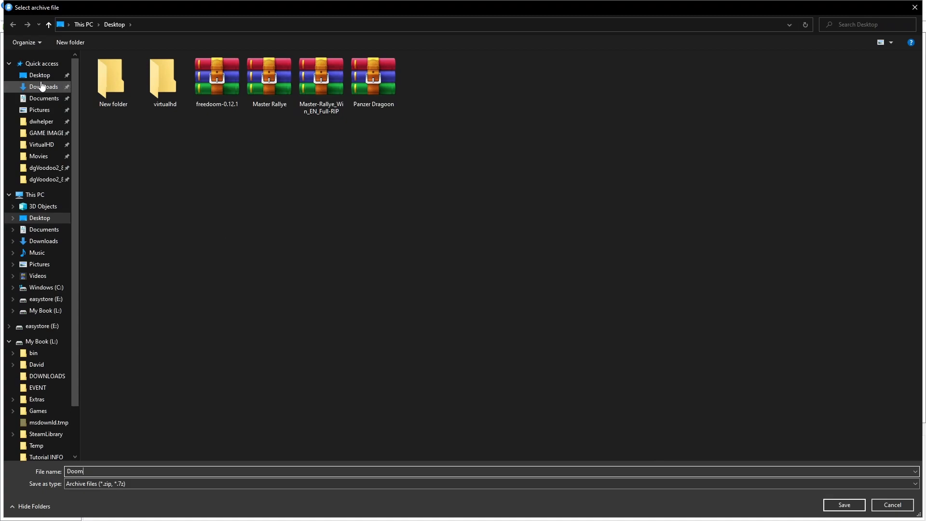
{"action": "left_click", "coordinate": [112, 75]}
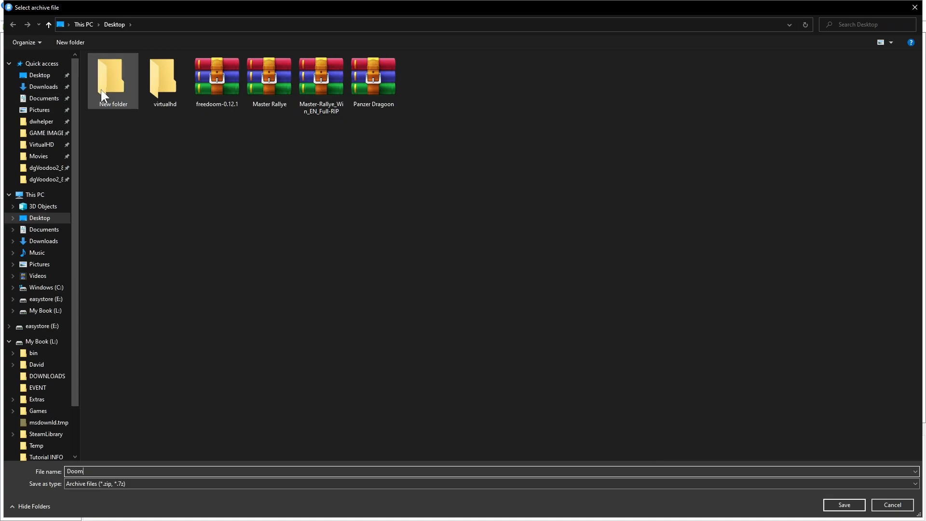
{"action": "double_click", "coordinate": [113, 75]}
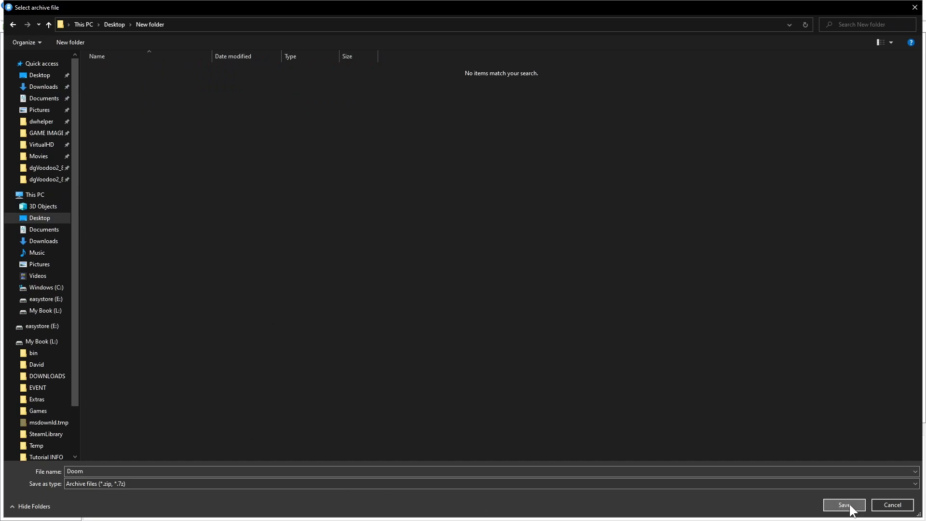
{"action": "left_click", "coordinate": [843, 504]}
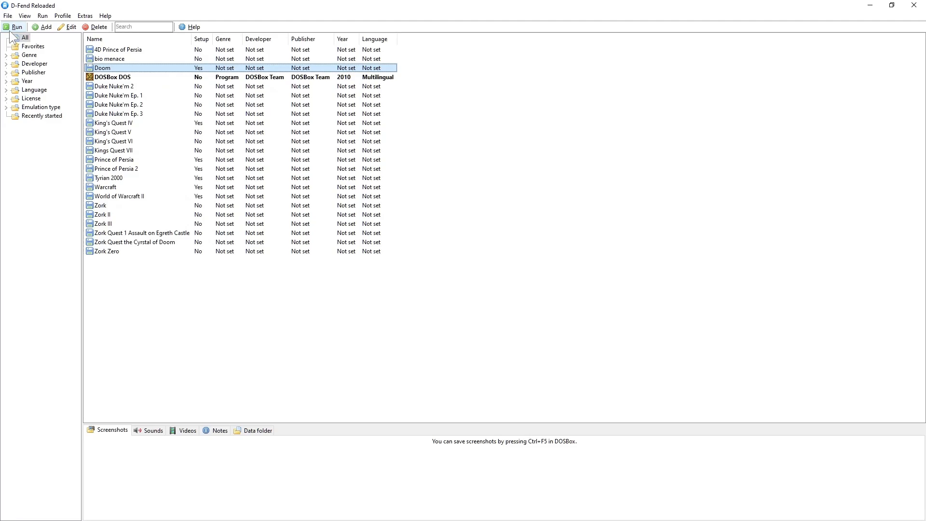
Import the Doom archive from New folder, then quit D-Fend Reloaded.
{"action": "left_click", "coordinate": [8, 15]}
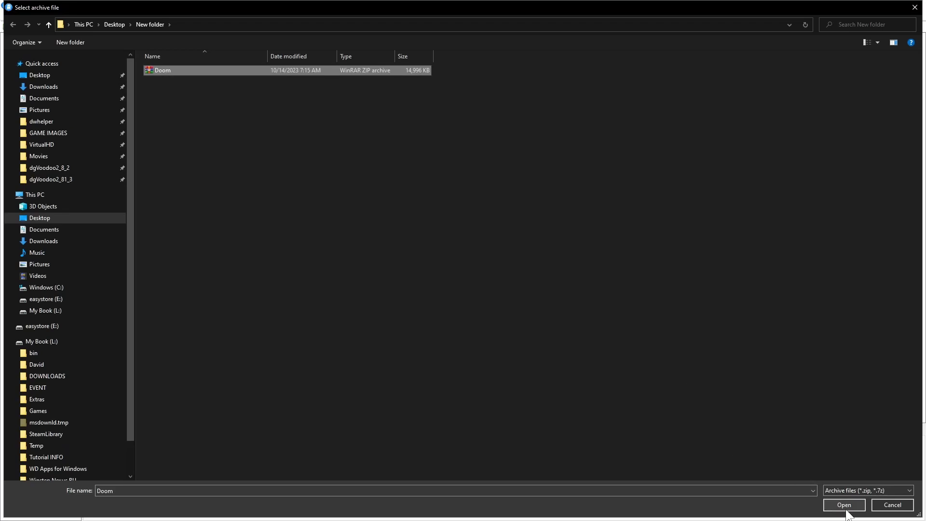
{"action": "left_click", "coordinate": [843, 504]}
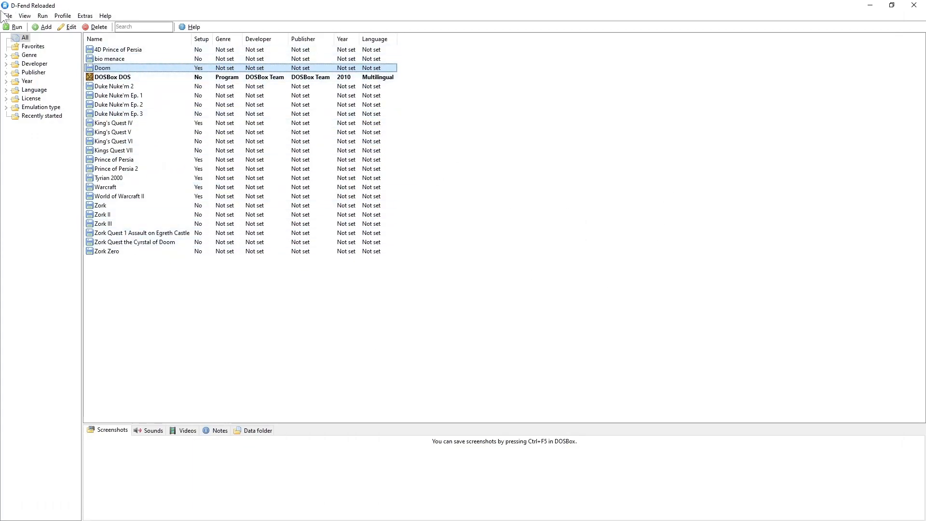
{"action": "left_click", "coordinate": [8, 15]}
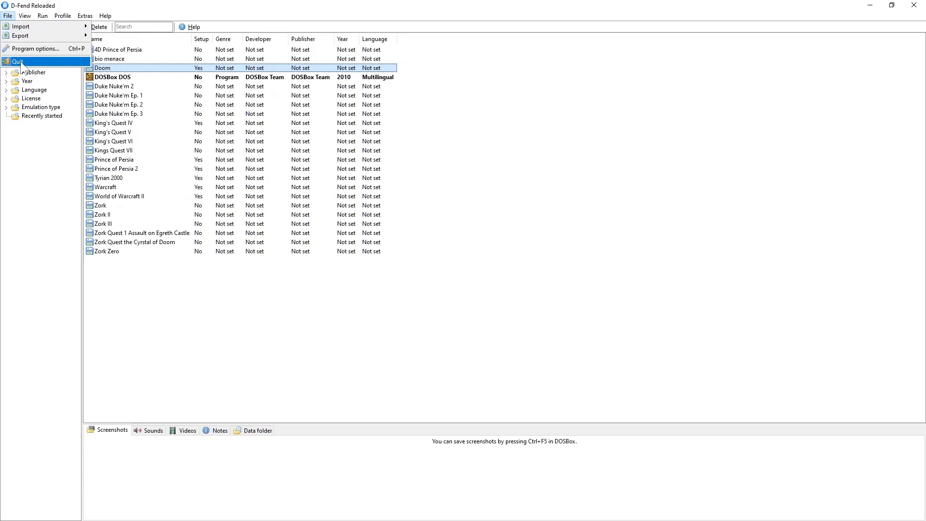
{"action": "left_click", "coordinate": [16, 61]}
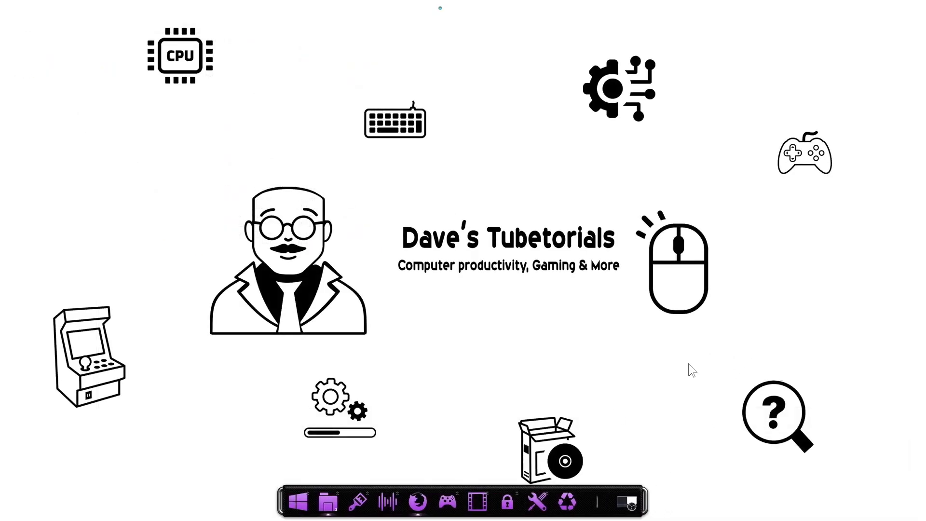
{"action": "mouse_move", "coordinate": [689, 413]}
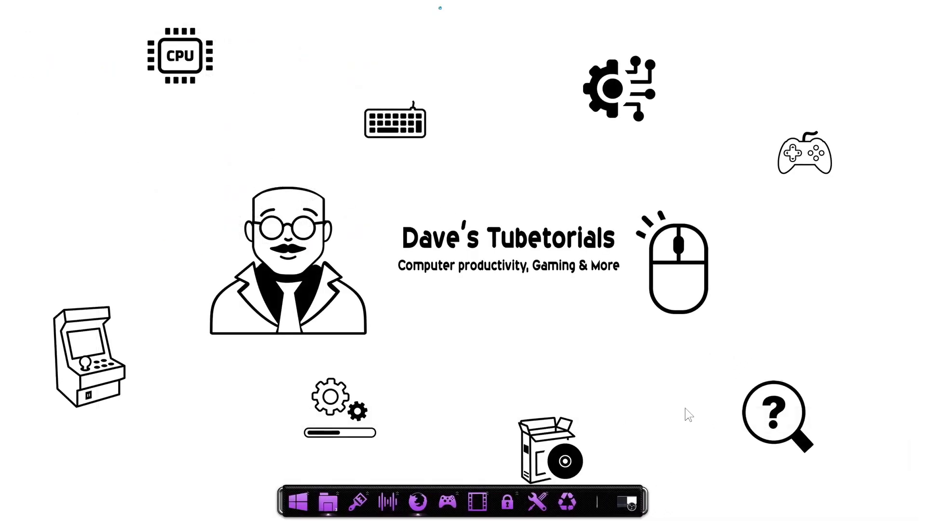